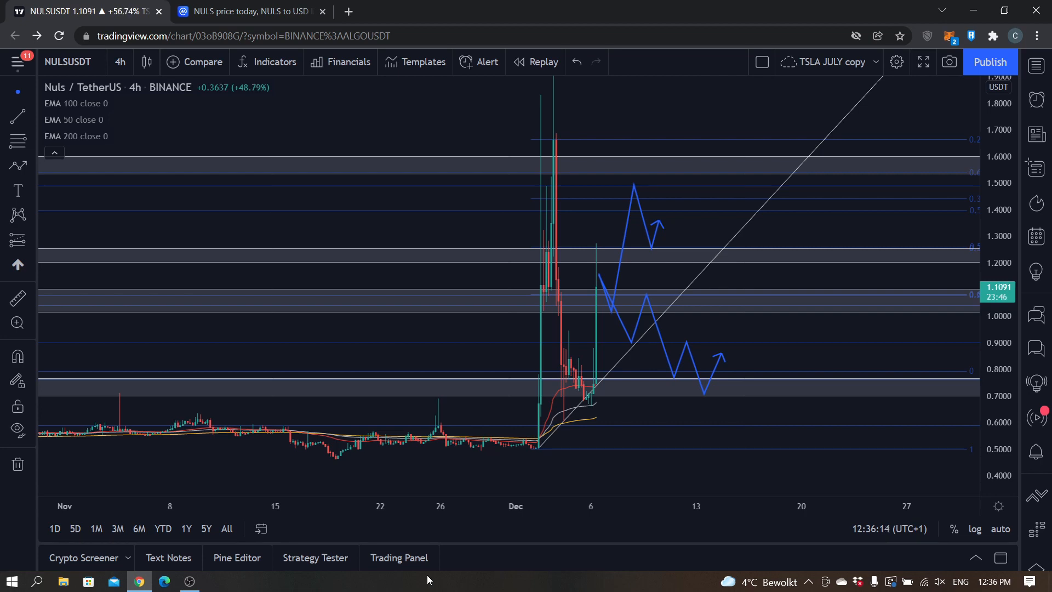
Step: Check NULS markets on CoinMarketCap and select Binance NULS/USDT's roughly 43% volume share
left_click(248, 11)
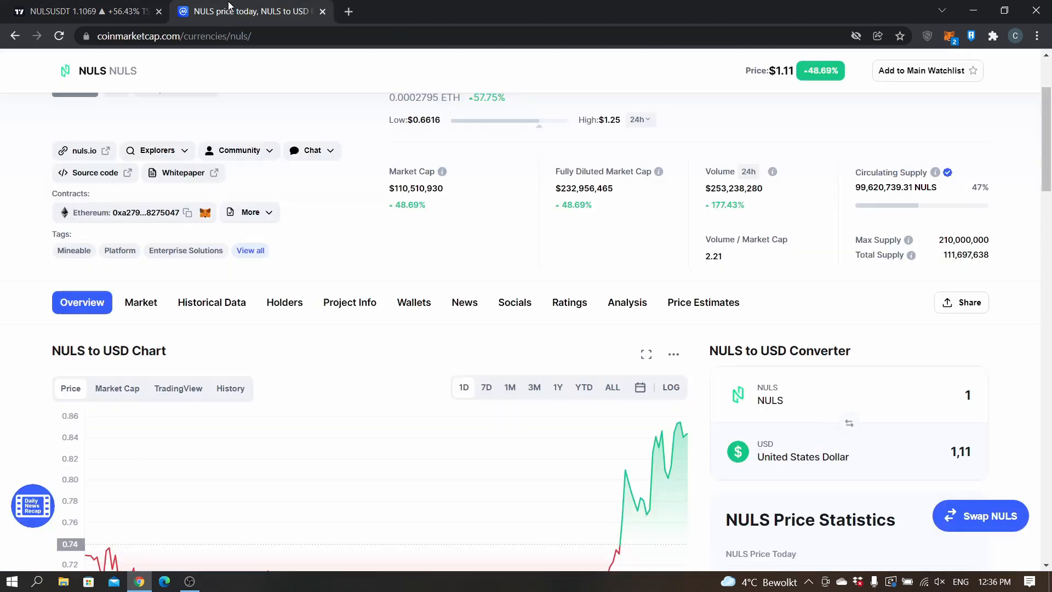
scroll("up", 3)
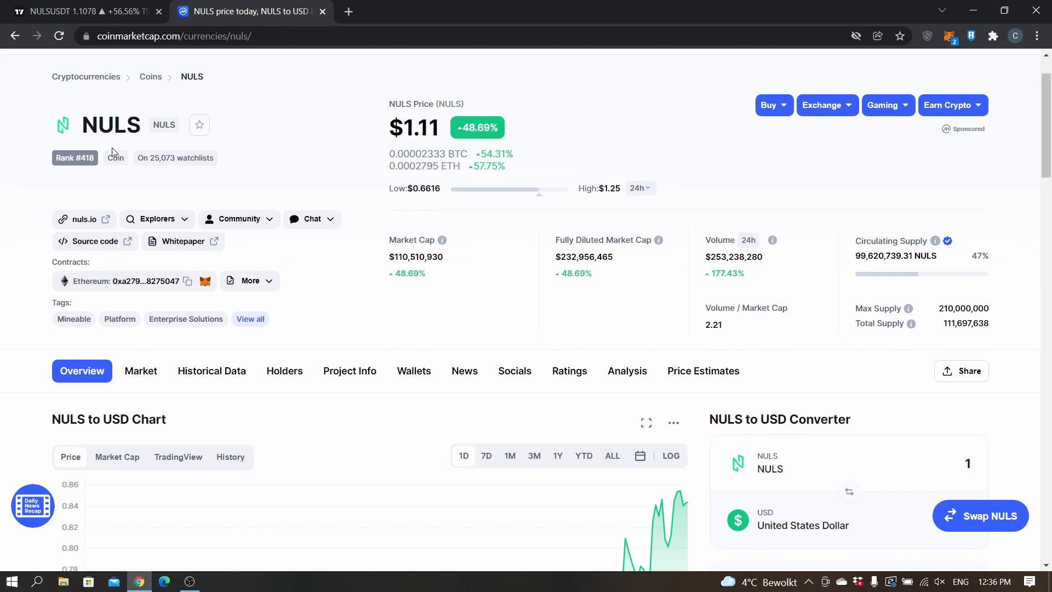
scroll("down", 3)
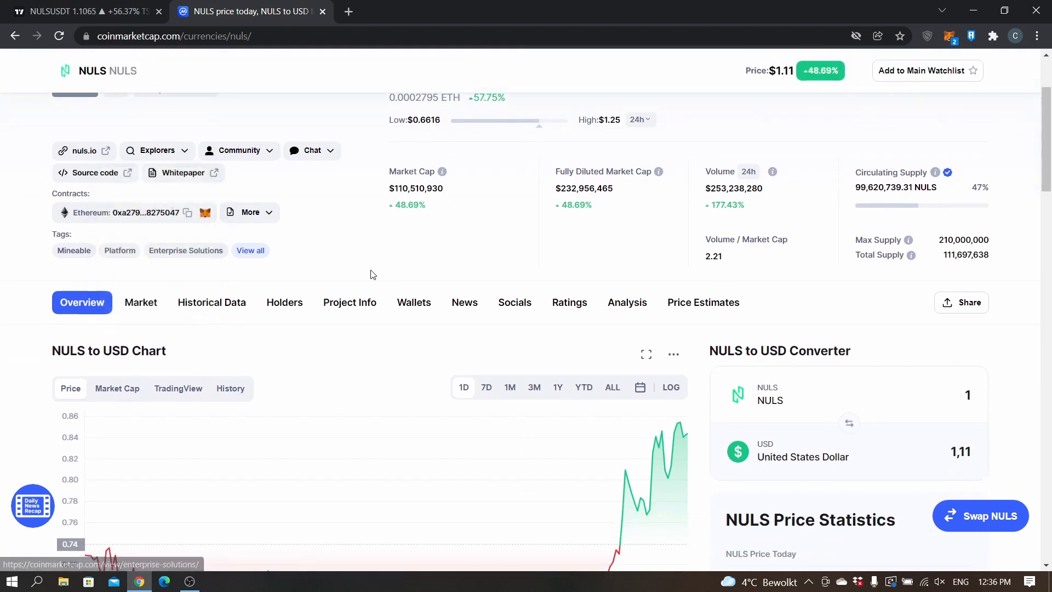
left_click(141, 302)
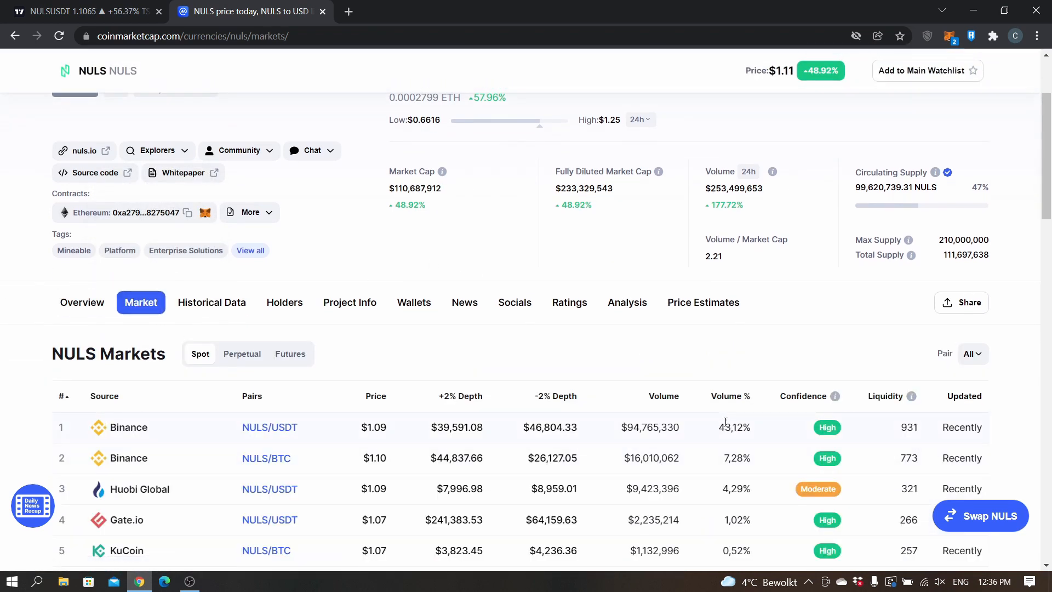
double_click(734, 428)
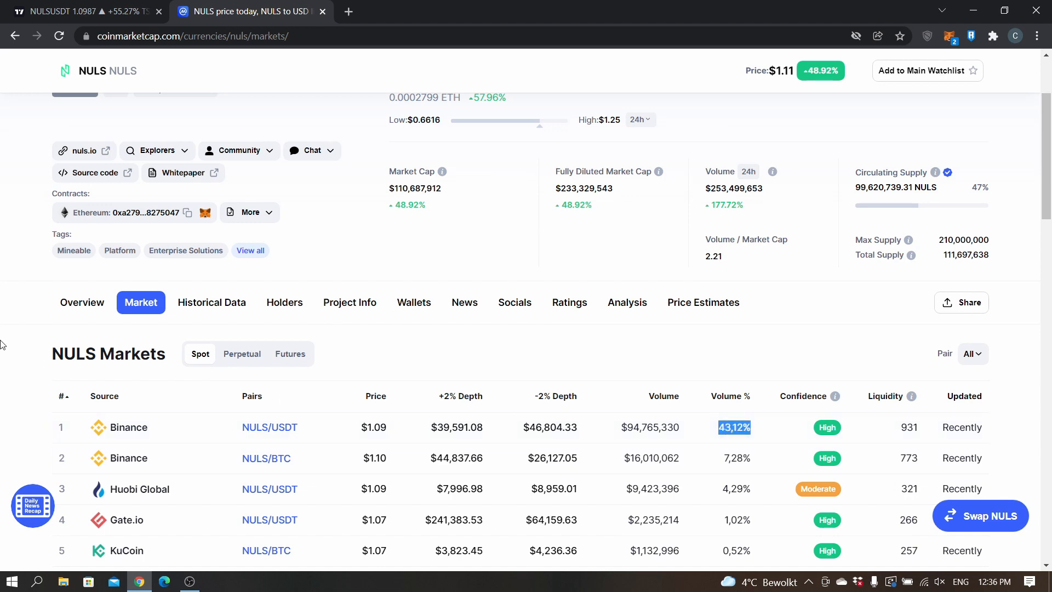
scroll("up", 3)
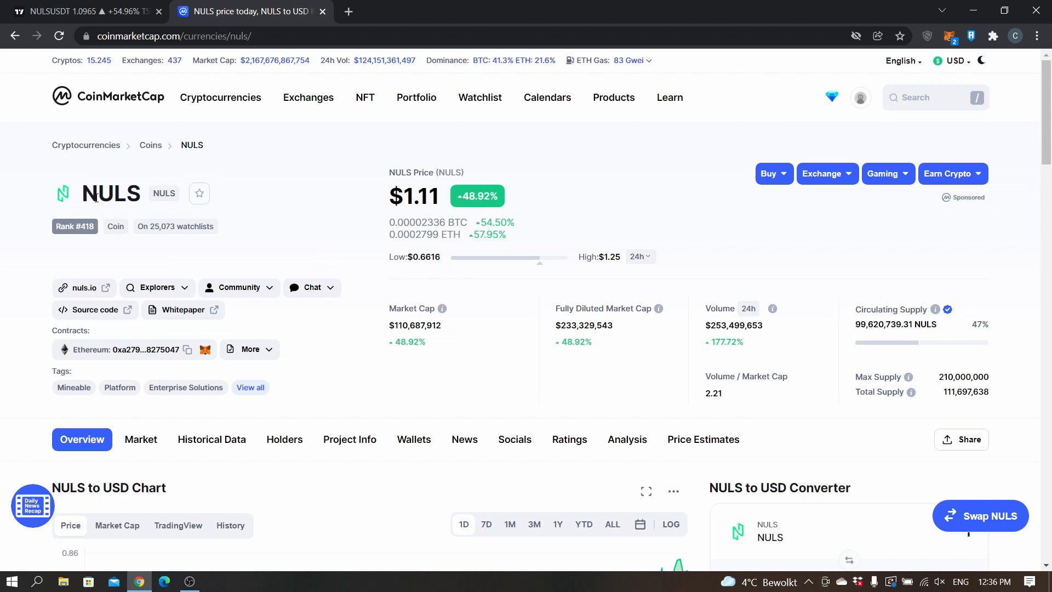
mouse_move(267, 255)
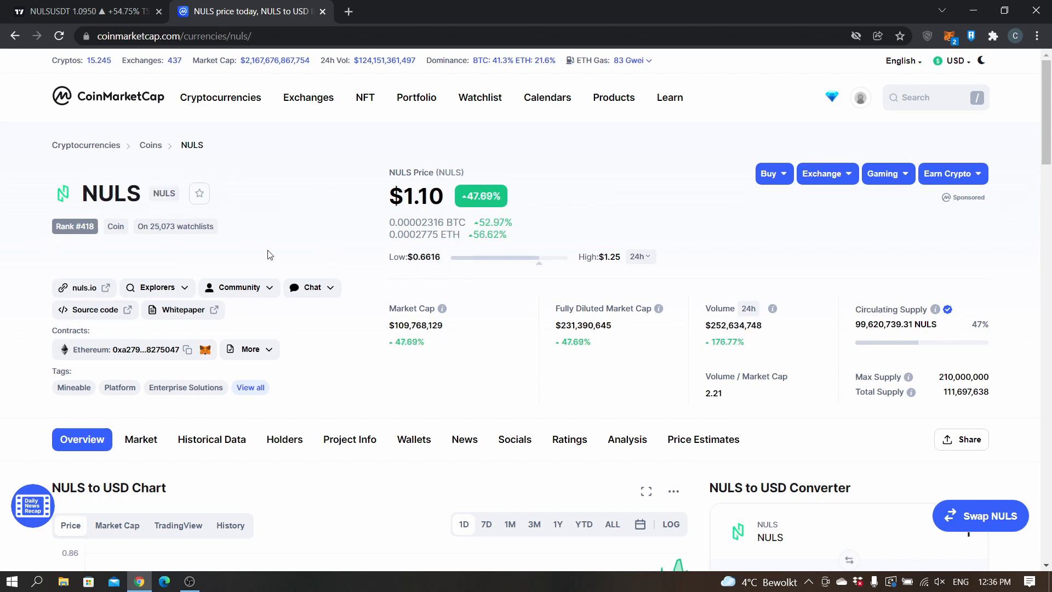
mouse_move(156, 286)
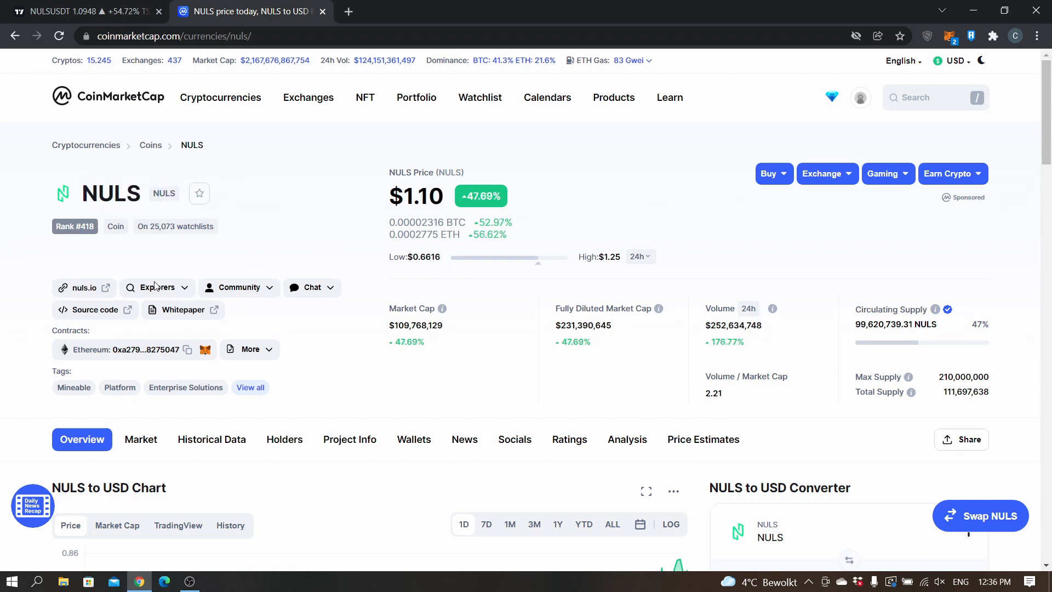
Step: Scroll to the NULS to USD all-time chart showing the early-2018 peak above $8
scroll("down", 3)
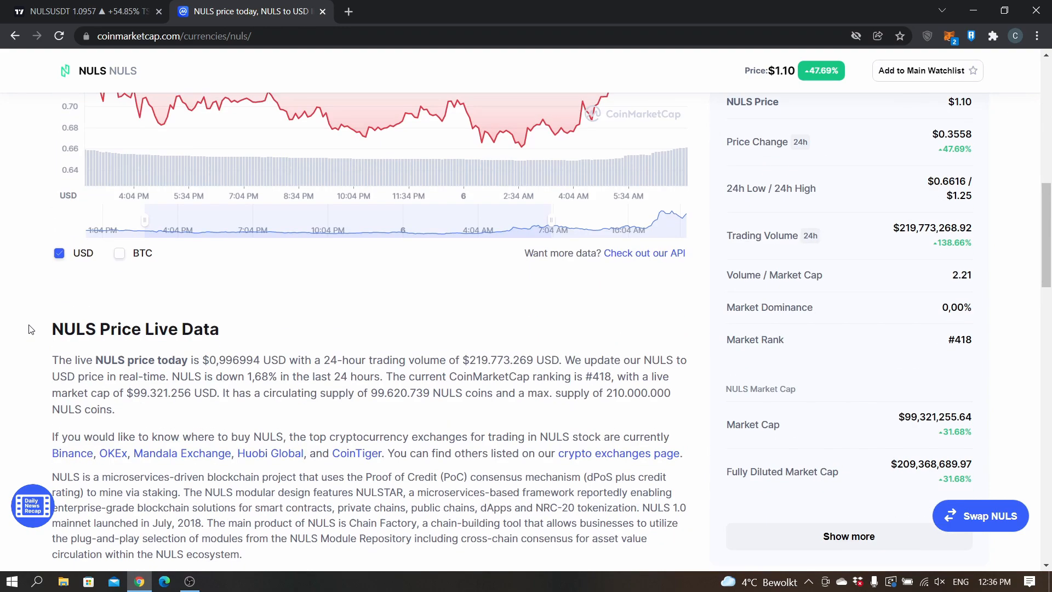
scroll("down", 3)
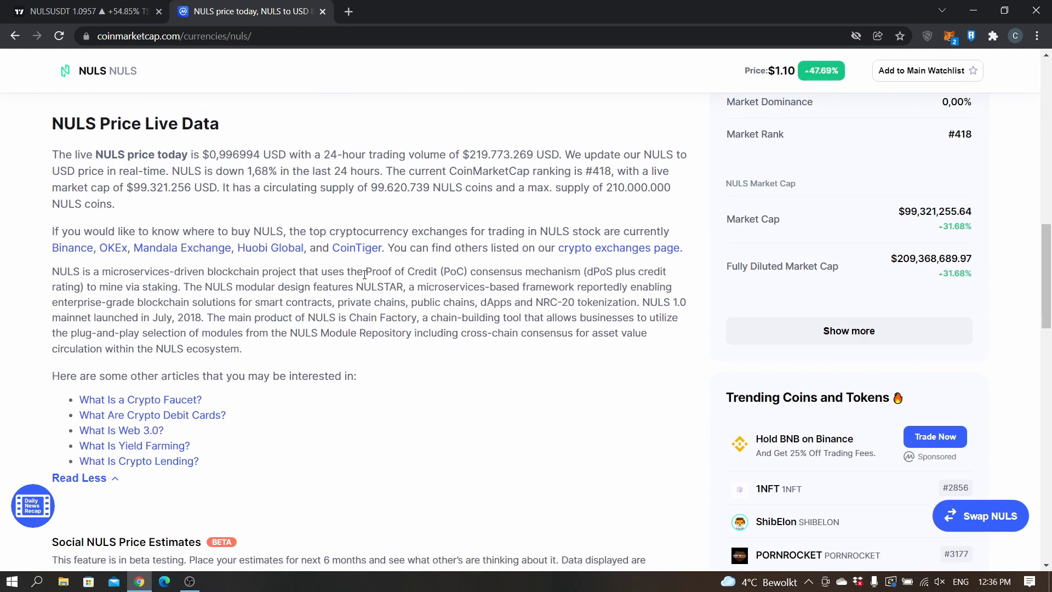
scroll("up", 3)
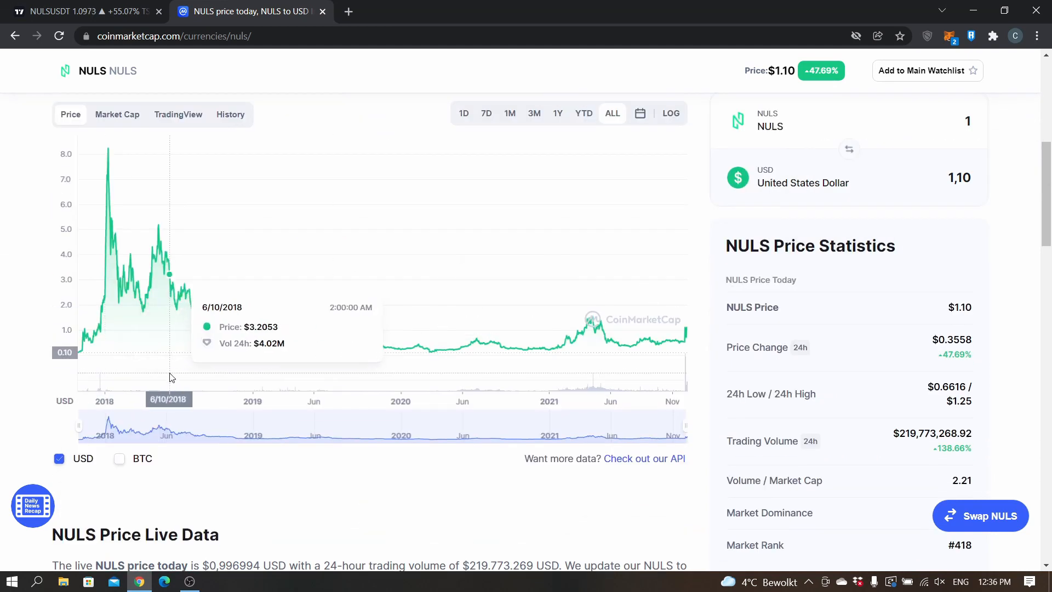
mouse_move(161, 368)
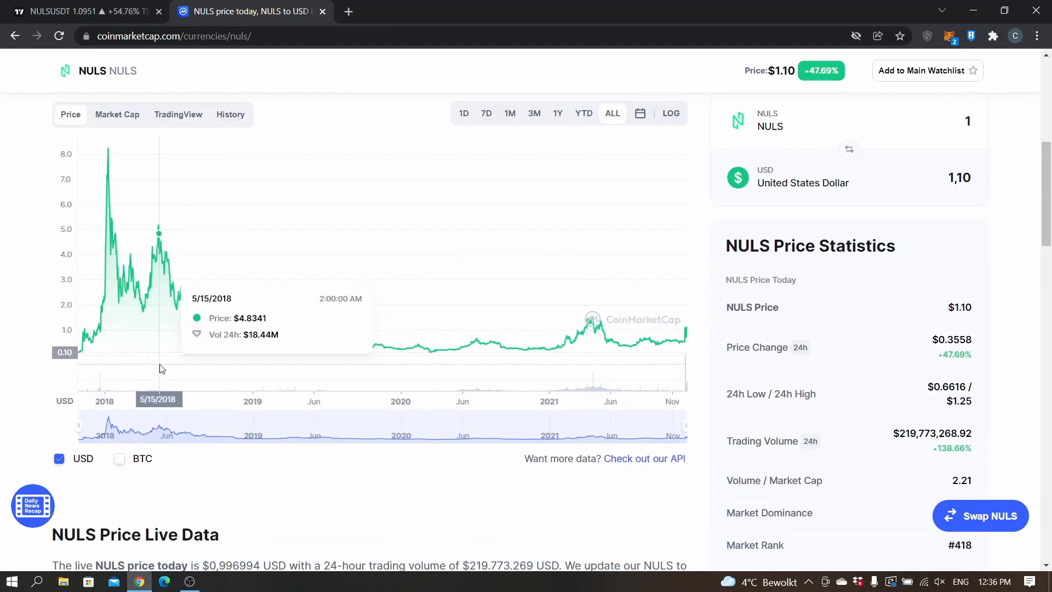
mouse_move(661, 347)
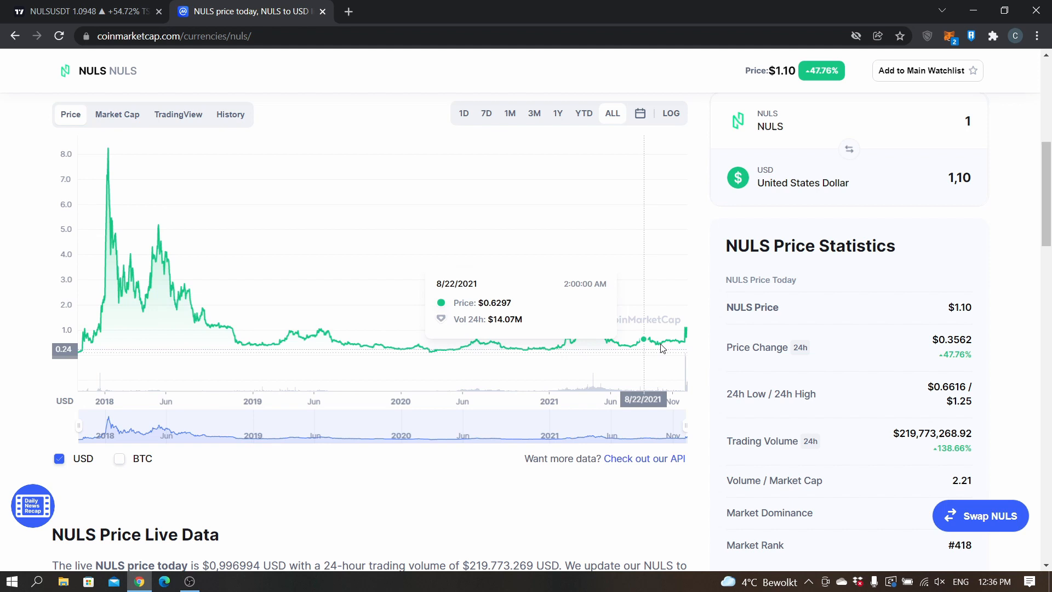
mouse_move(788, 374)
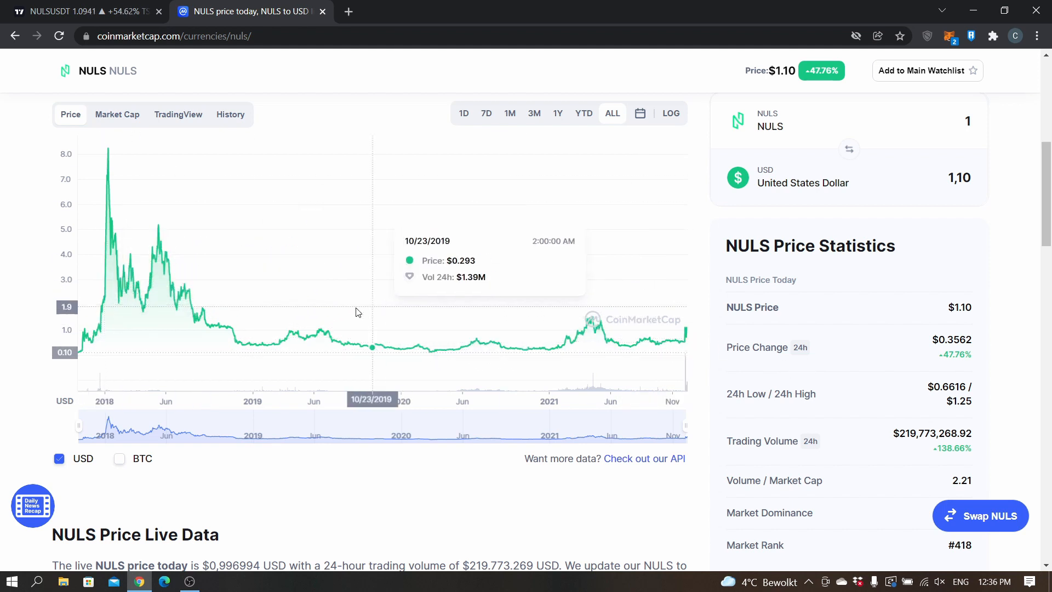
mouse_move(109, 294)
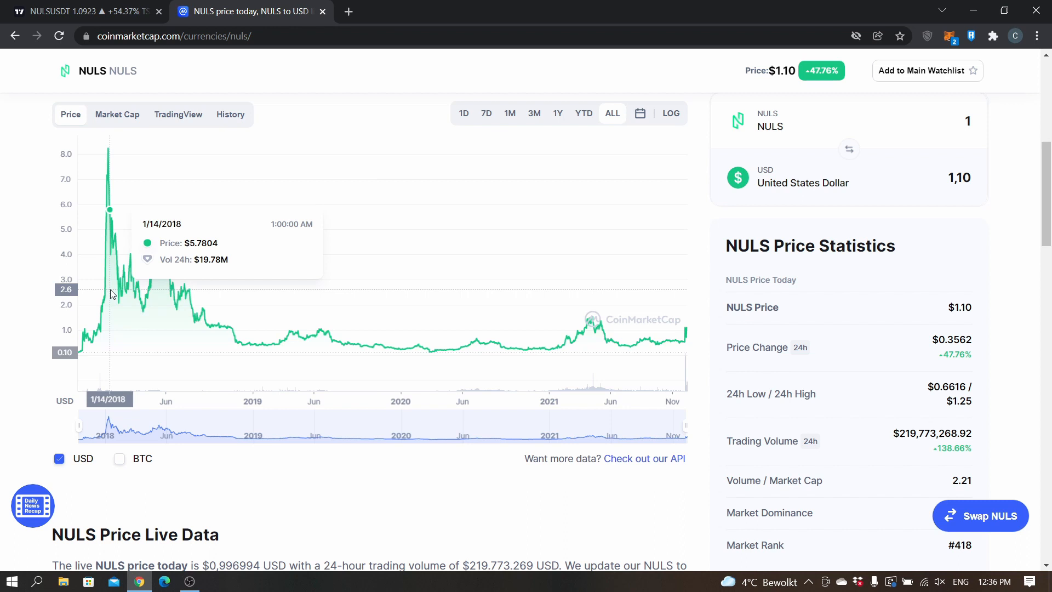
mouse_move(128, 358)
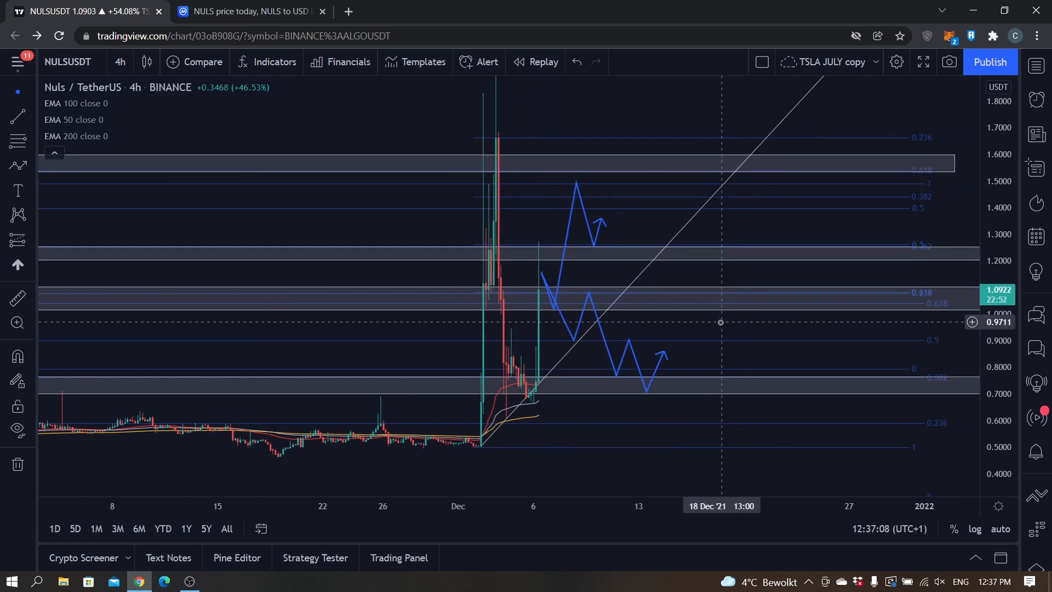
mouse_move(952, 236)
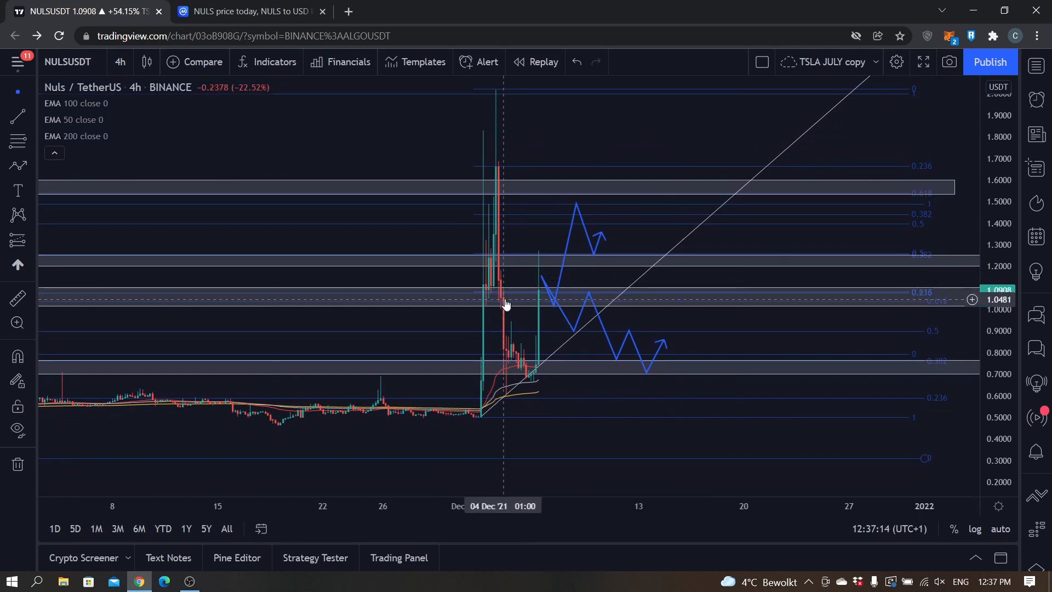
mouse_move(501, 261)
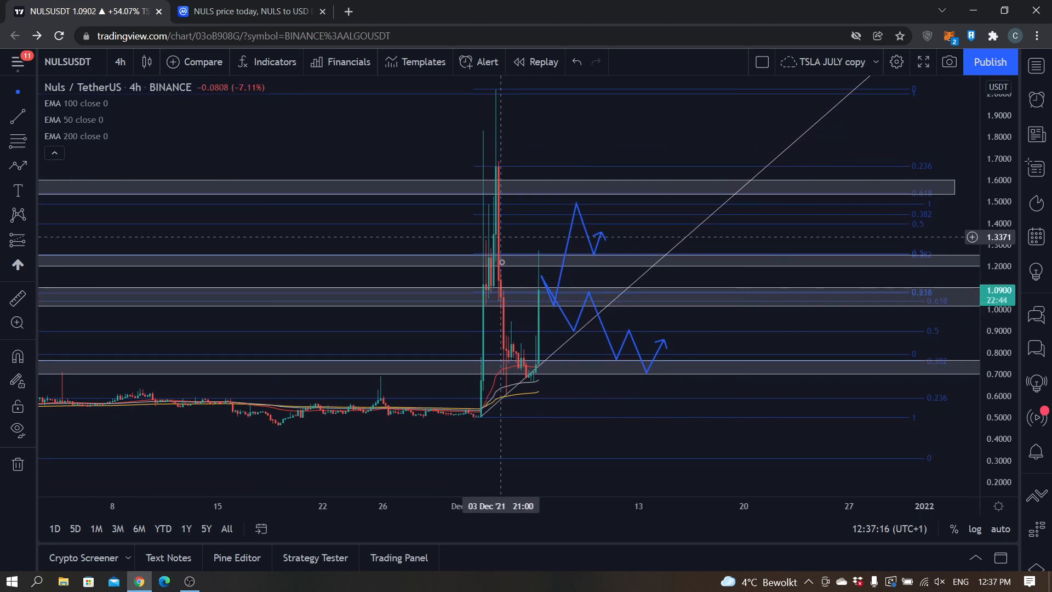
mouse_move(623, 145)
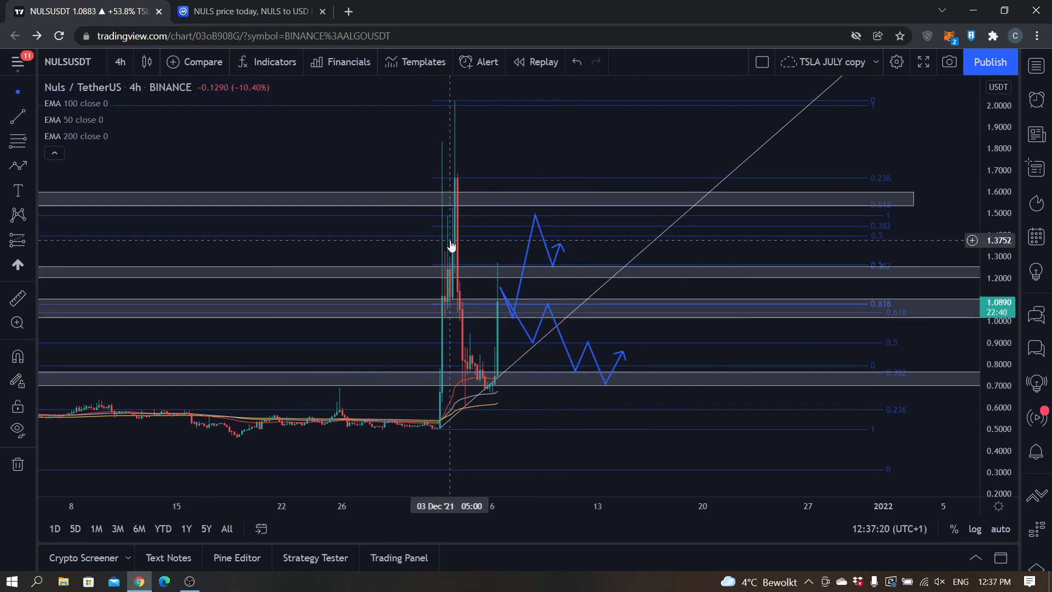
mouse_move(582, 196)
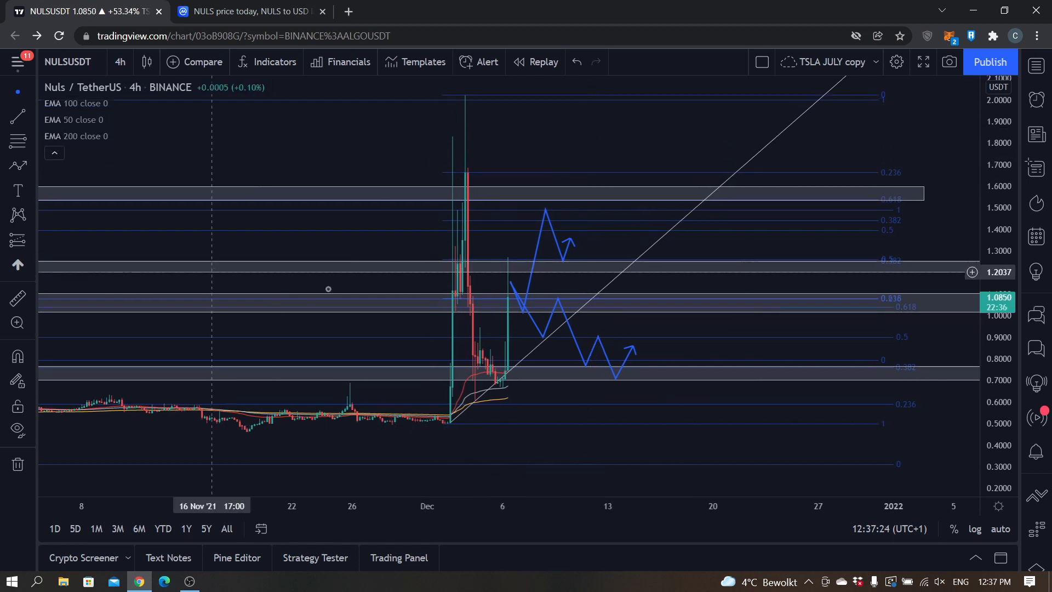
mouse_move(364, 147)
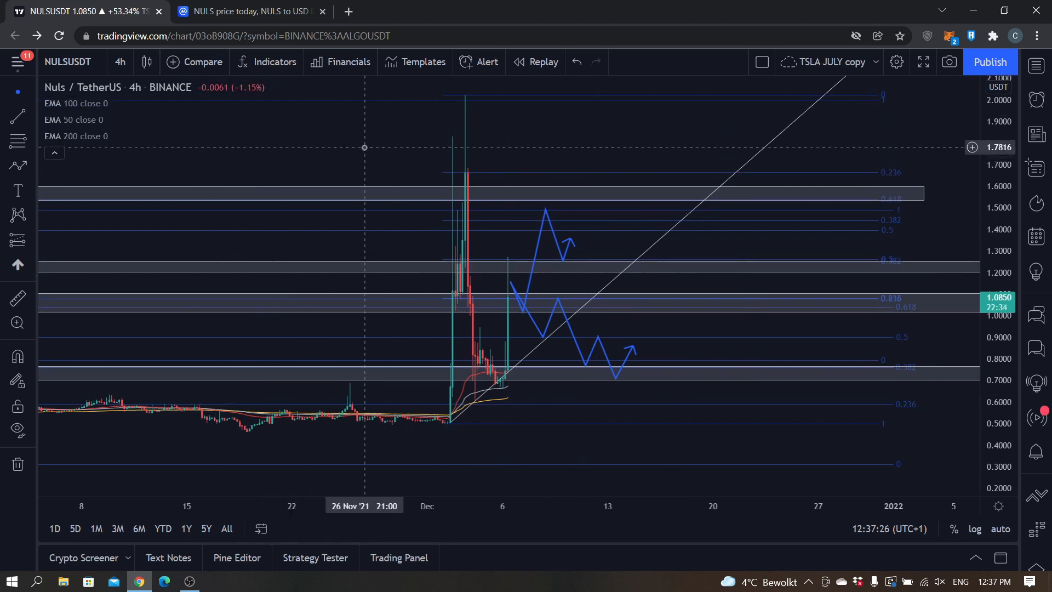
mouse_move(347, 153)
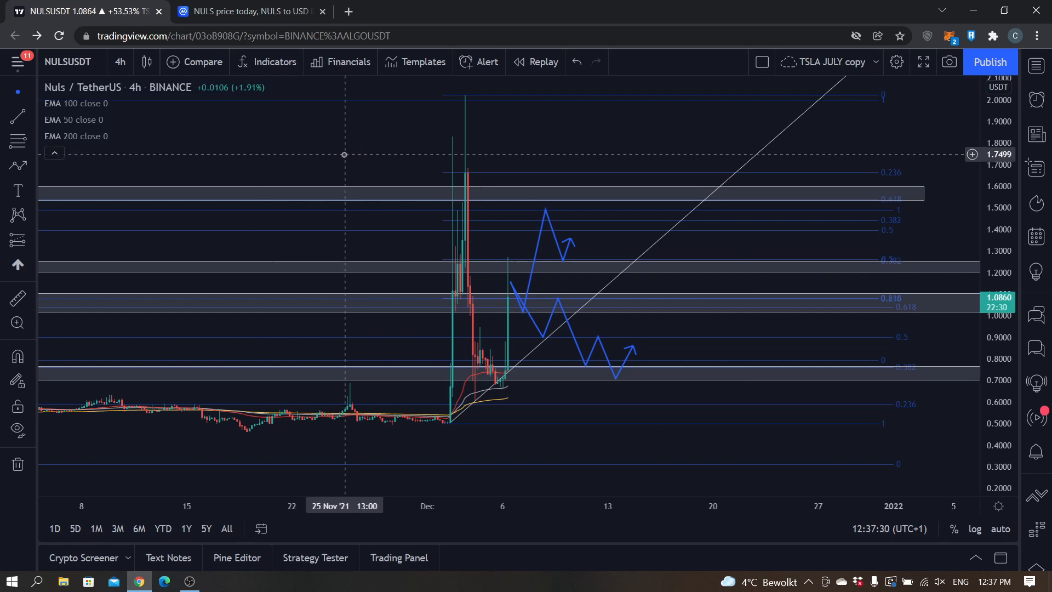
mouse_move(746, 363)
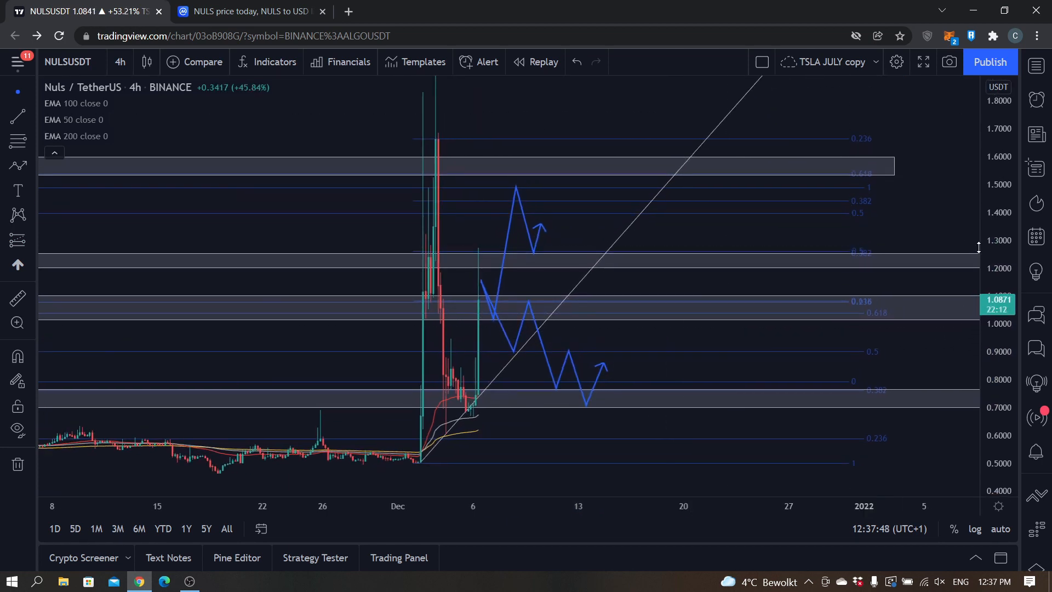
mouse_move(796, 236)
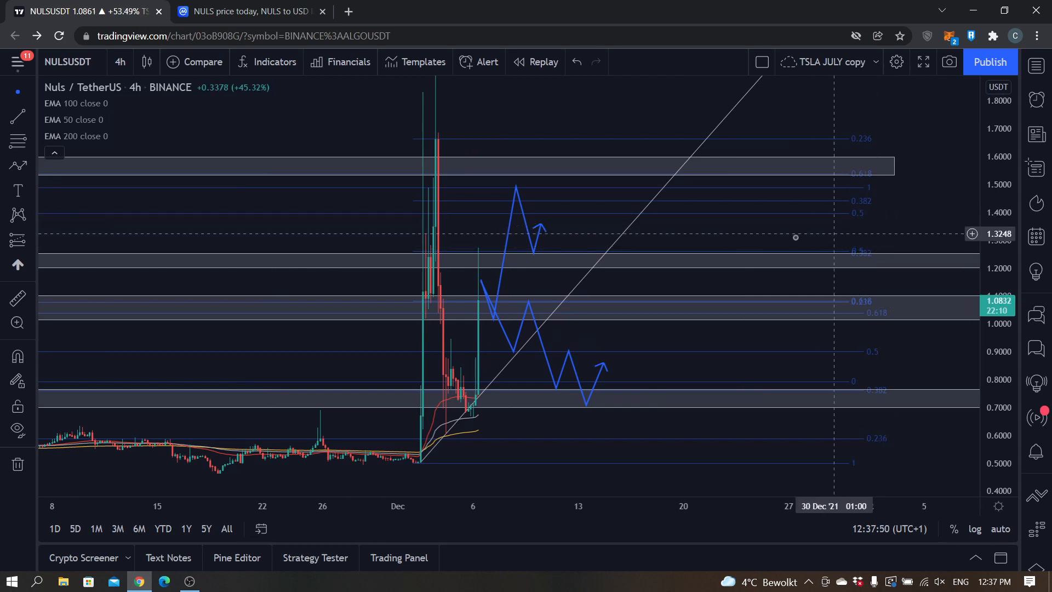
mouse_move(478, 310)
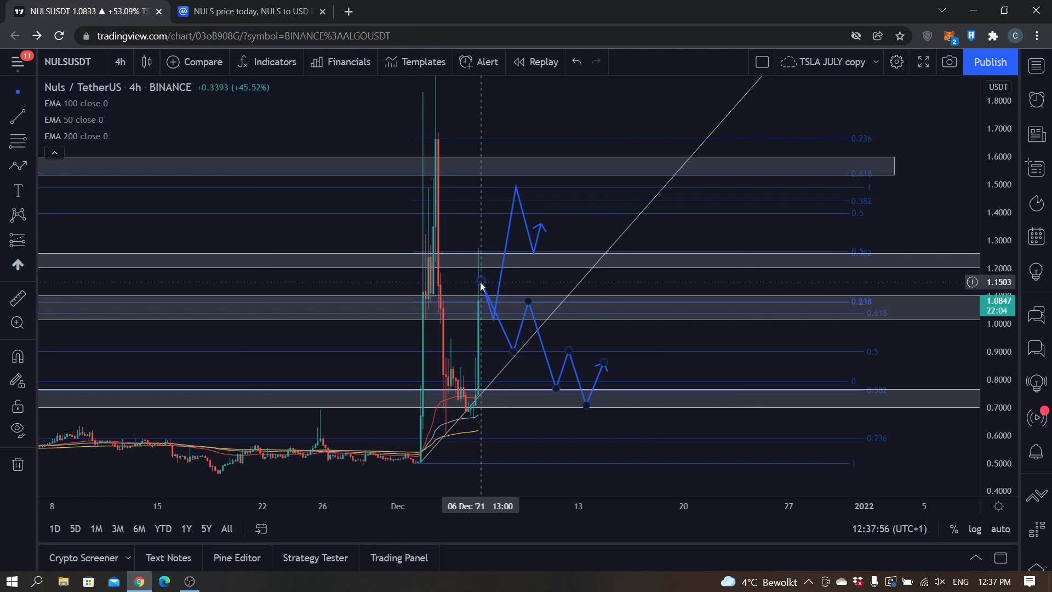
mouse_move(479, 288)
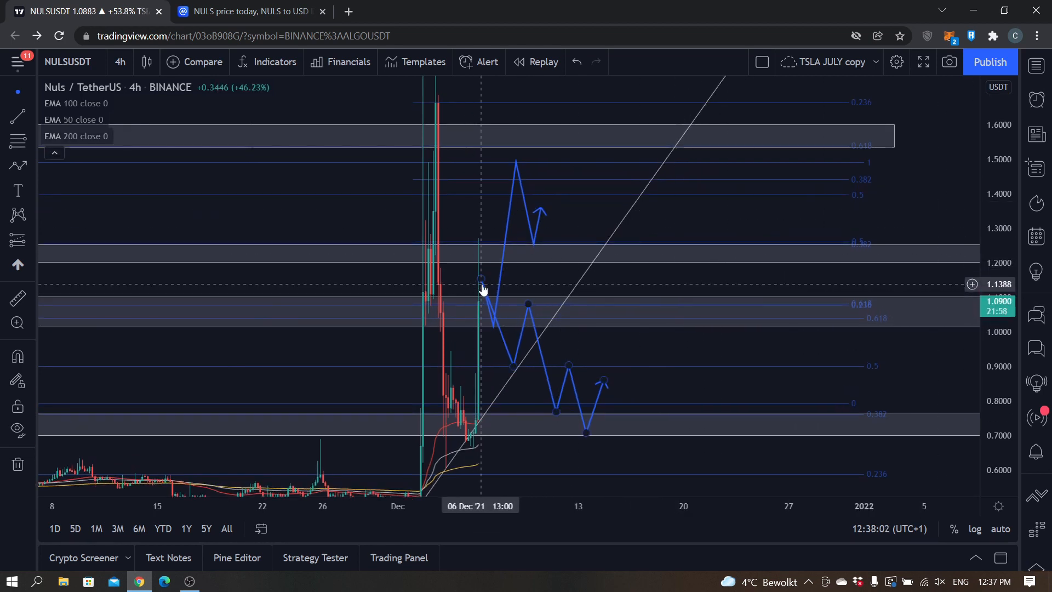
mouse_move(485, 259)
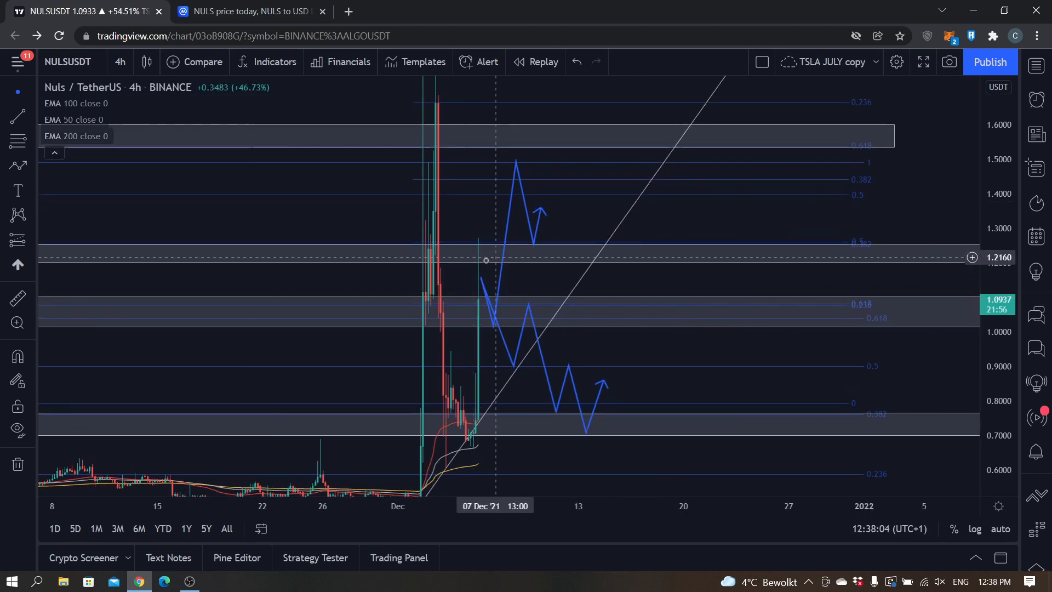
mouse_move(514, 267)
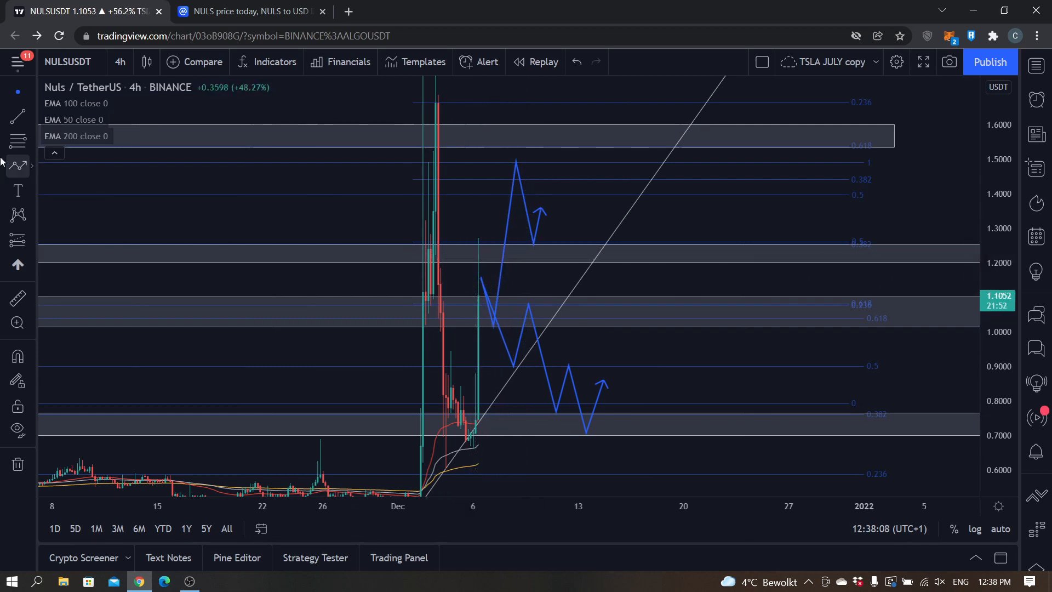
mouse_move(484, 283)
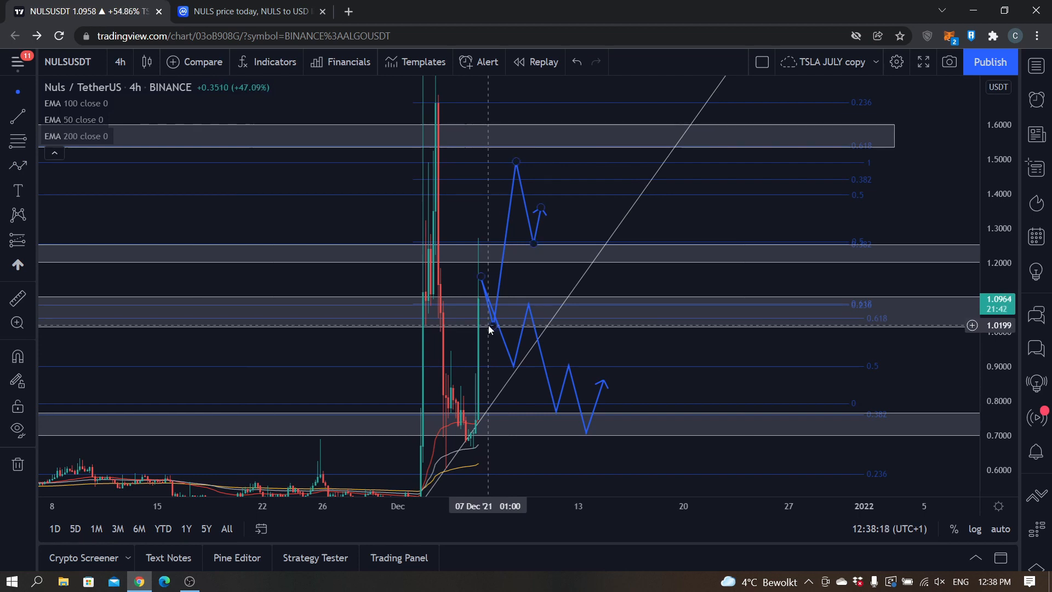
mouse_move(493, 332)
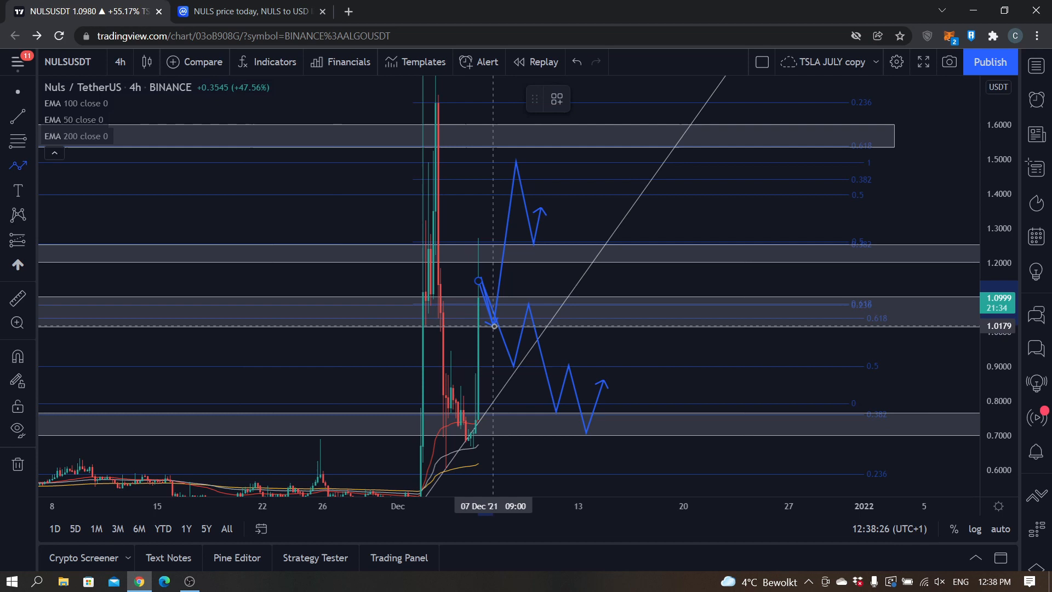
mouse_move(531, 208)
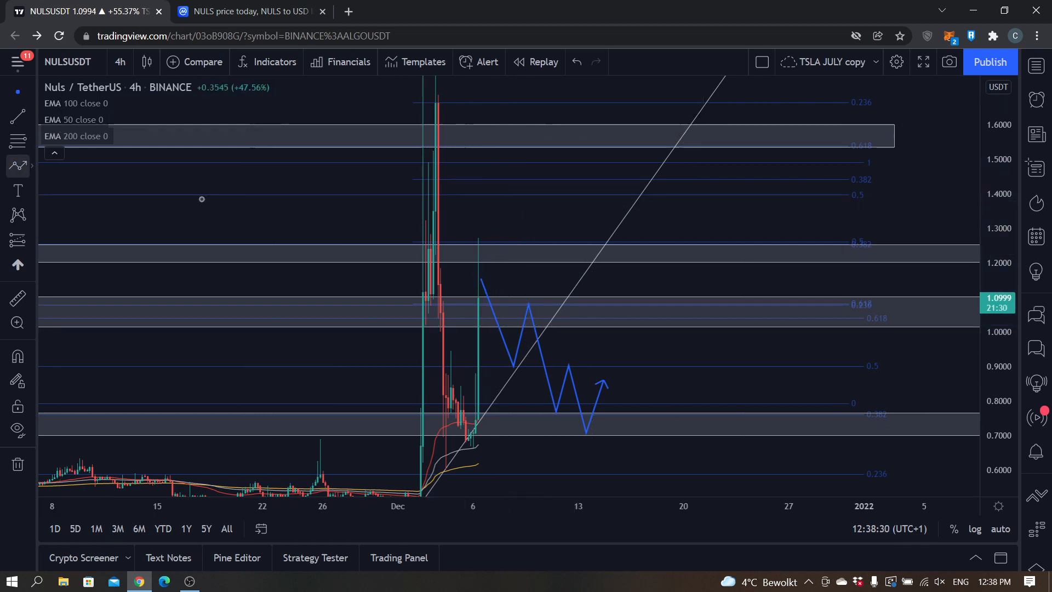
mouse_move(479, 274)
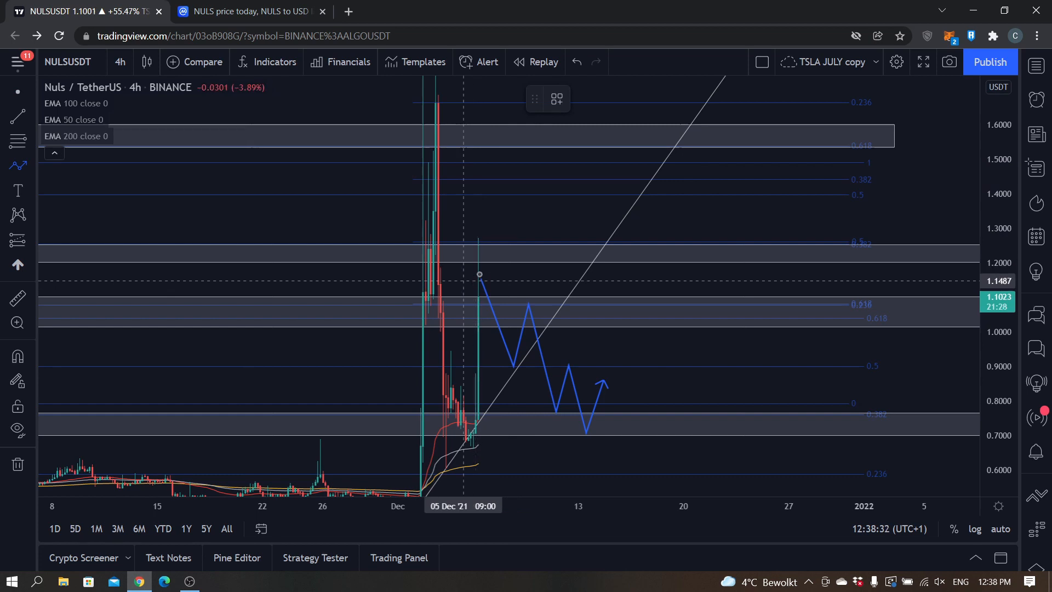
mouse_move(478, 322)
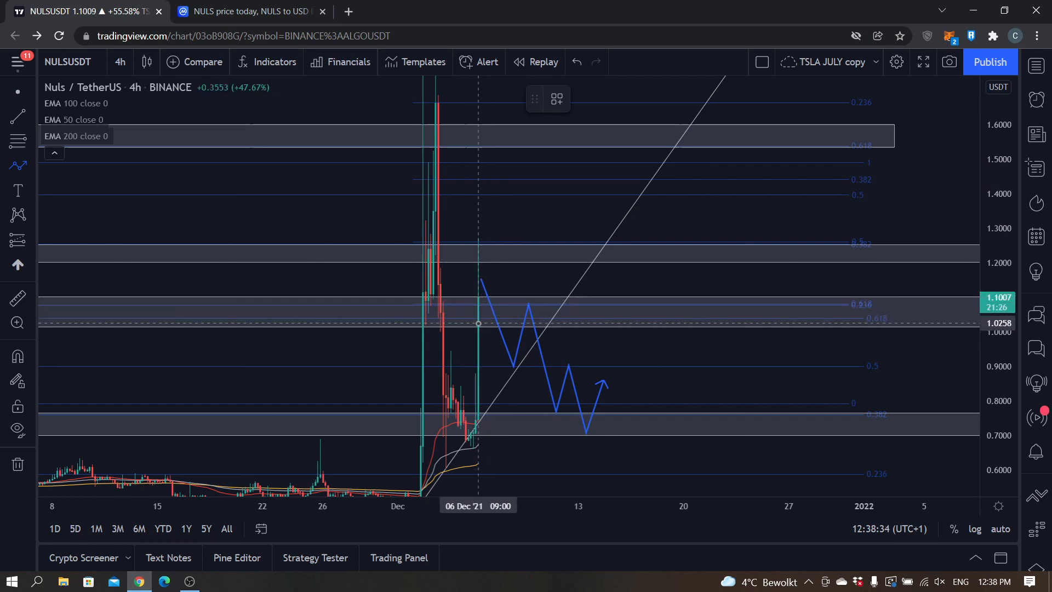
mouse_move(481, 304)
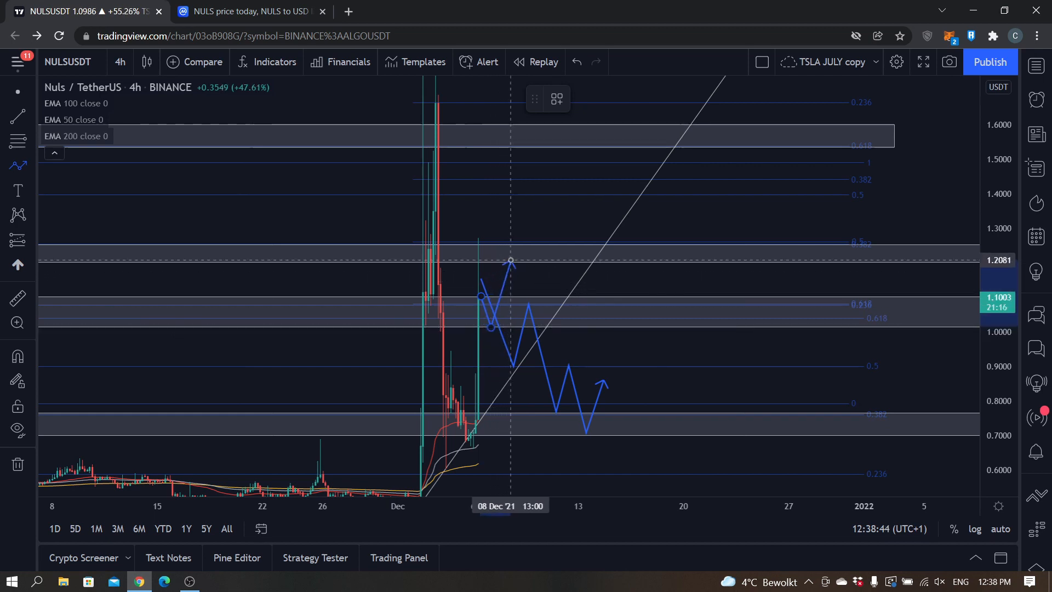
mouse_move(519, 308)
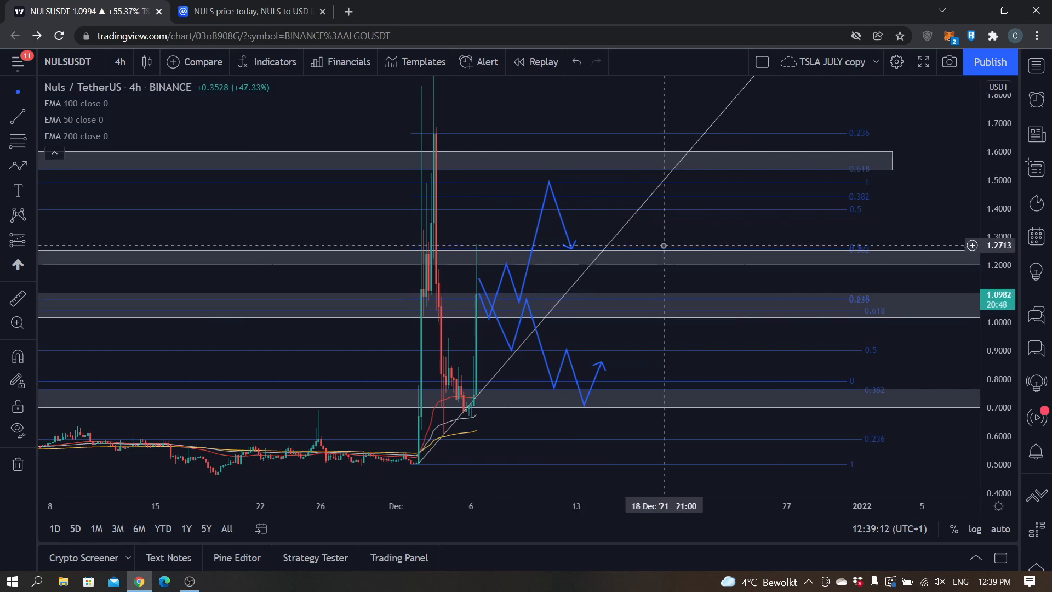
mouse_move(512, 253)
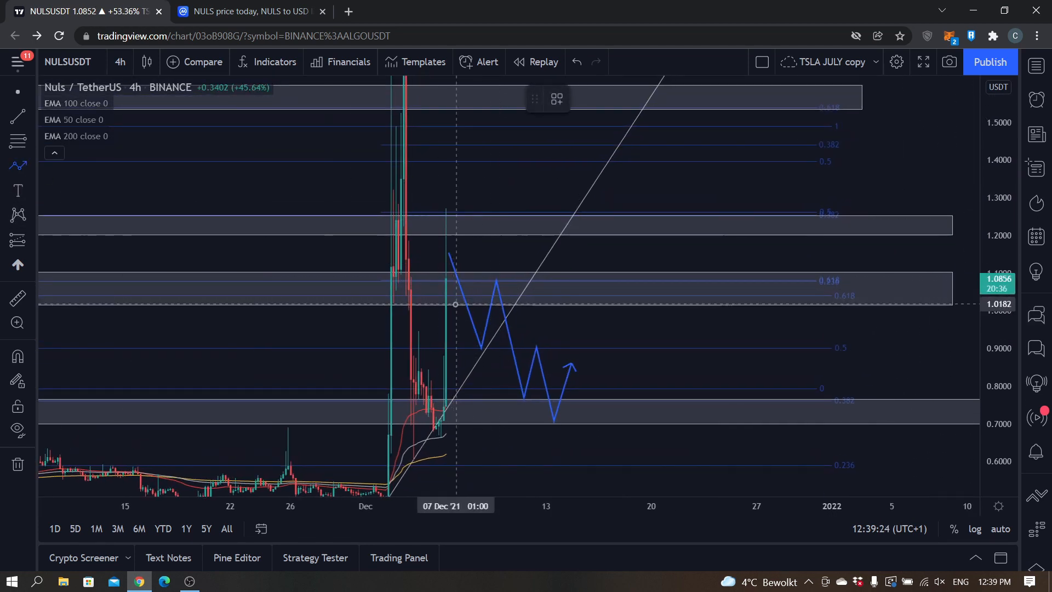
mouse_move(458, 311)
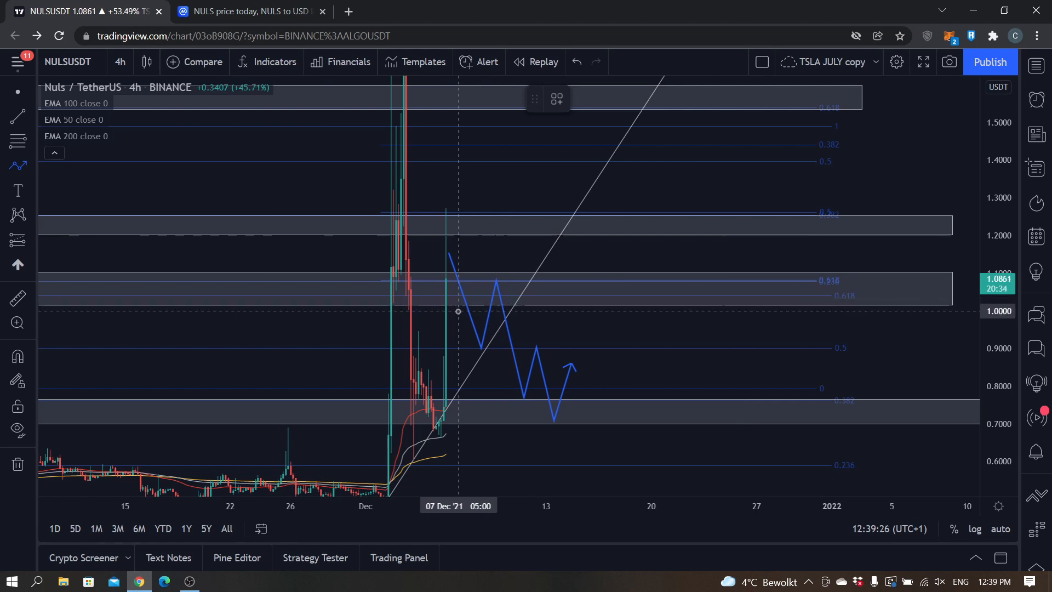
mouse_move(446, 307)
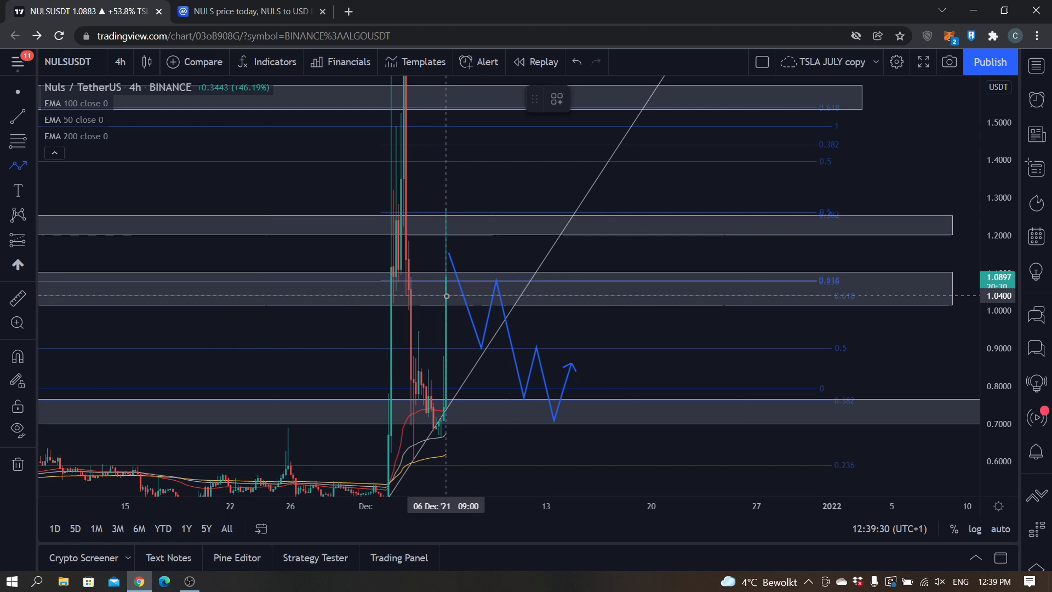
mouse_move(450, 289)
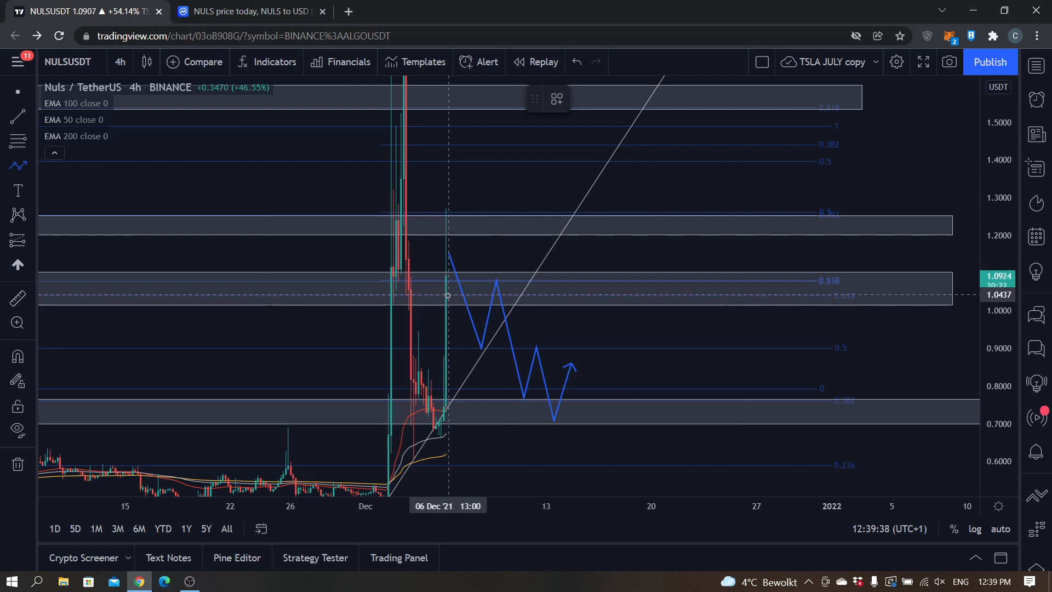
mouse_move(488, 315)
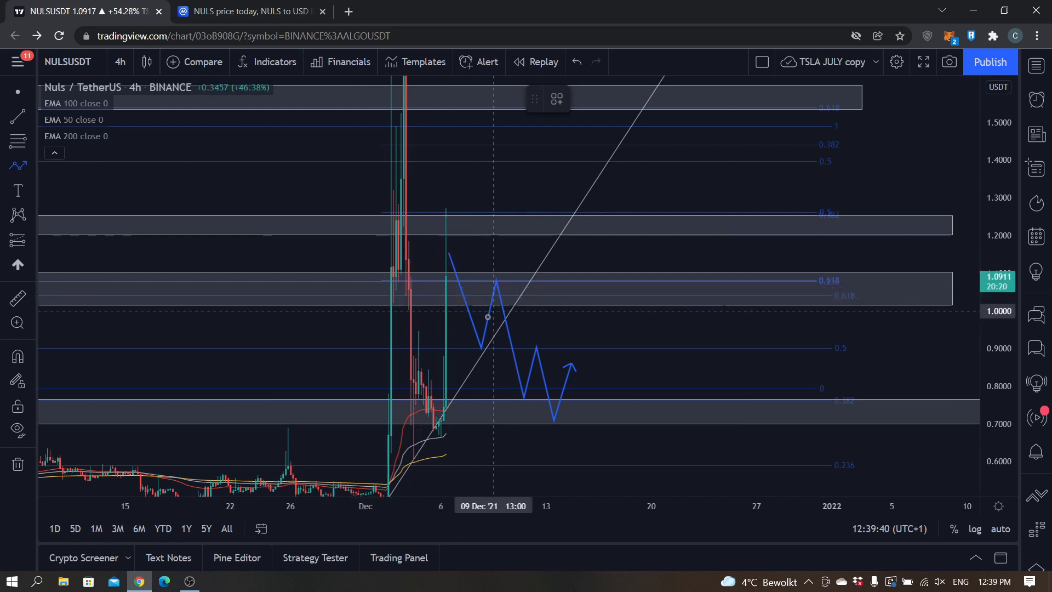
mouse_move(448, 314)
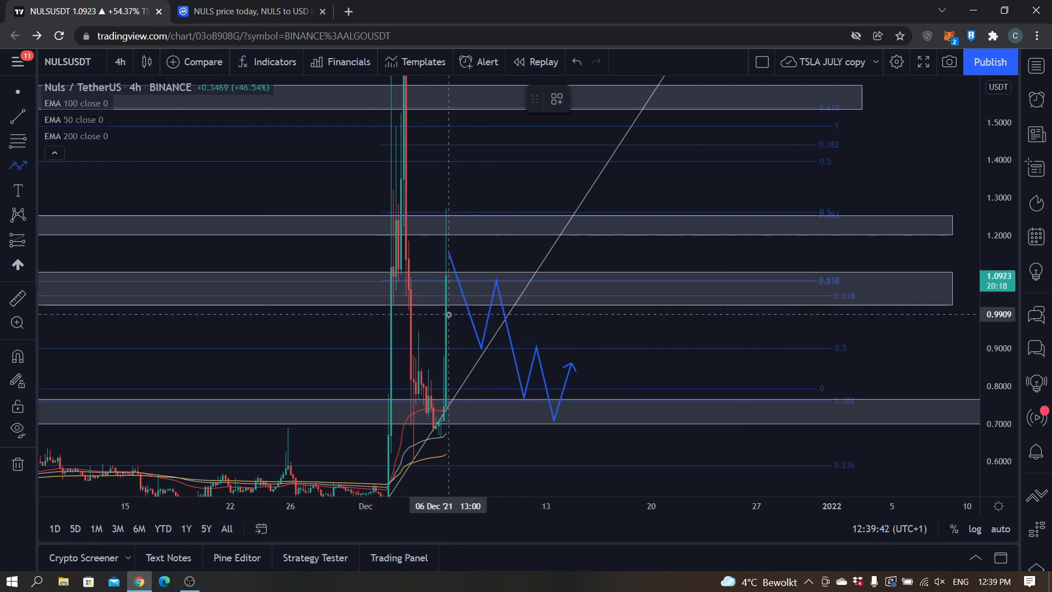
mouse_move(456, 357)
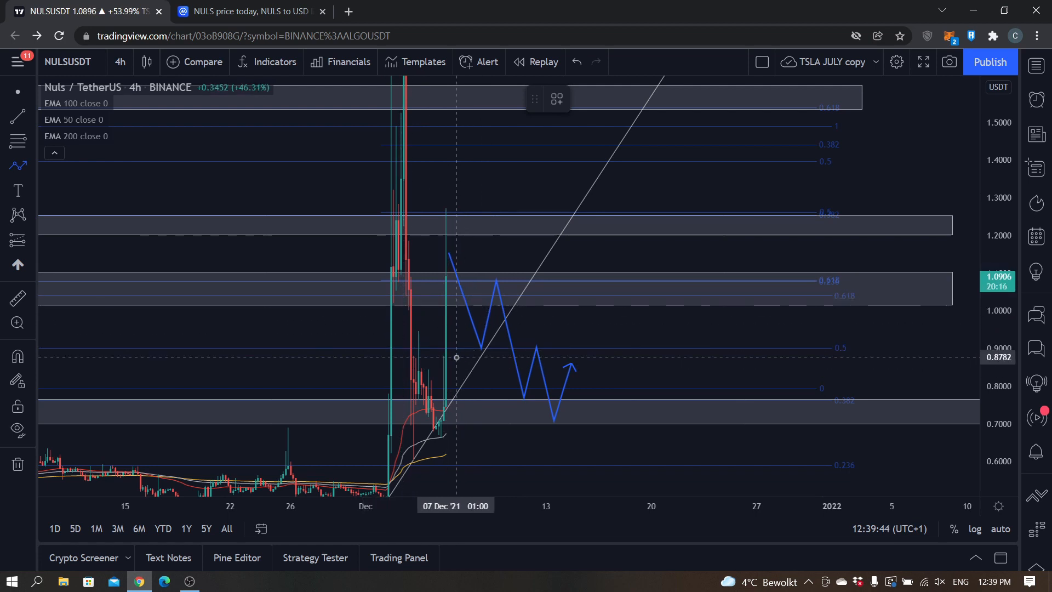
mouse_move(501, 287)
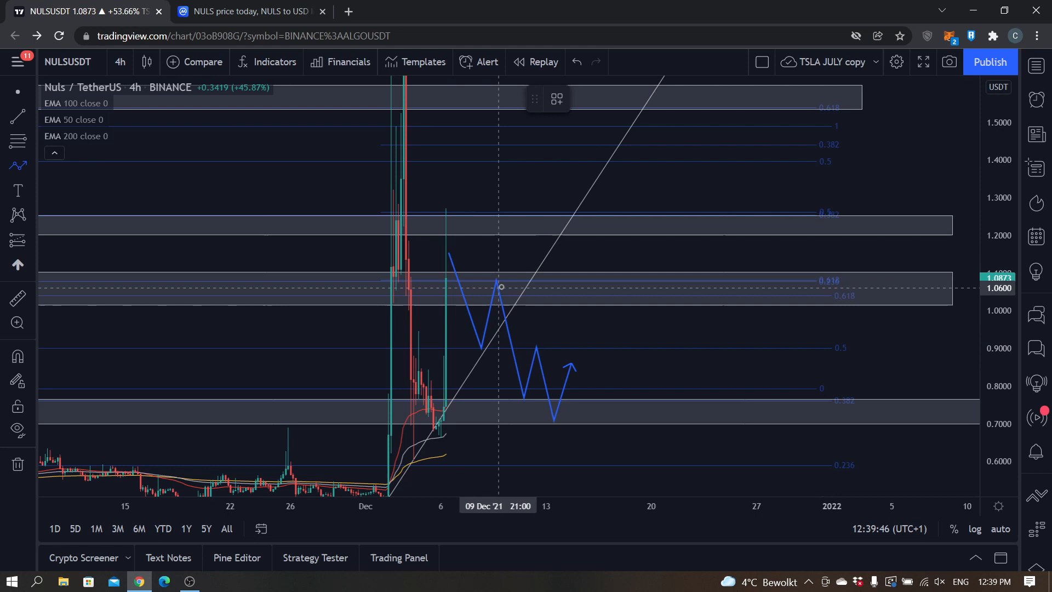
mouse_move(504, 281)
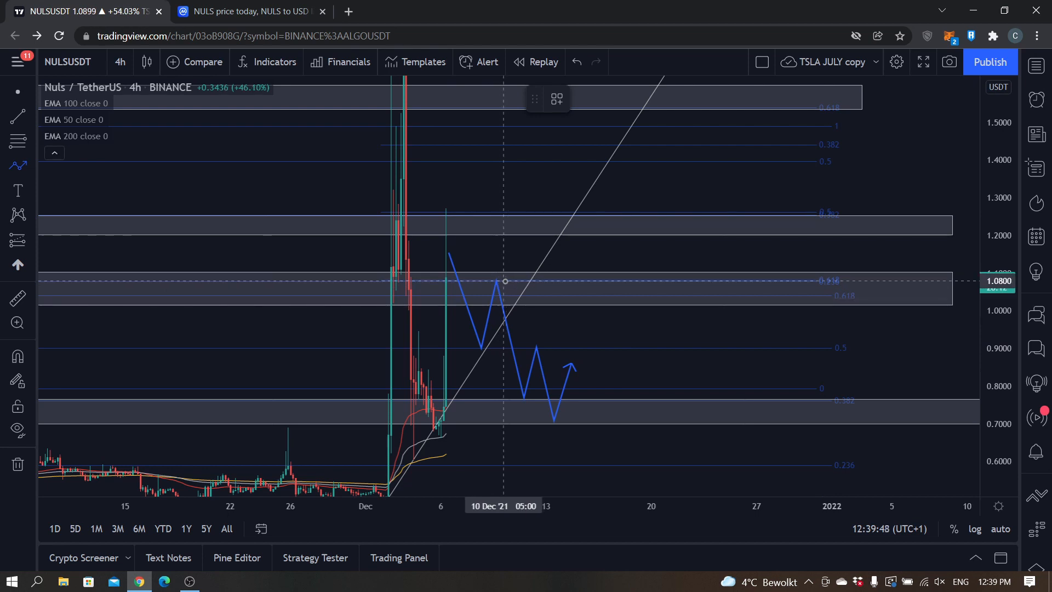
mouse_move(508, 282)
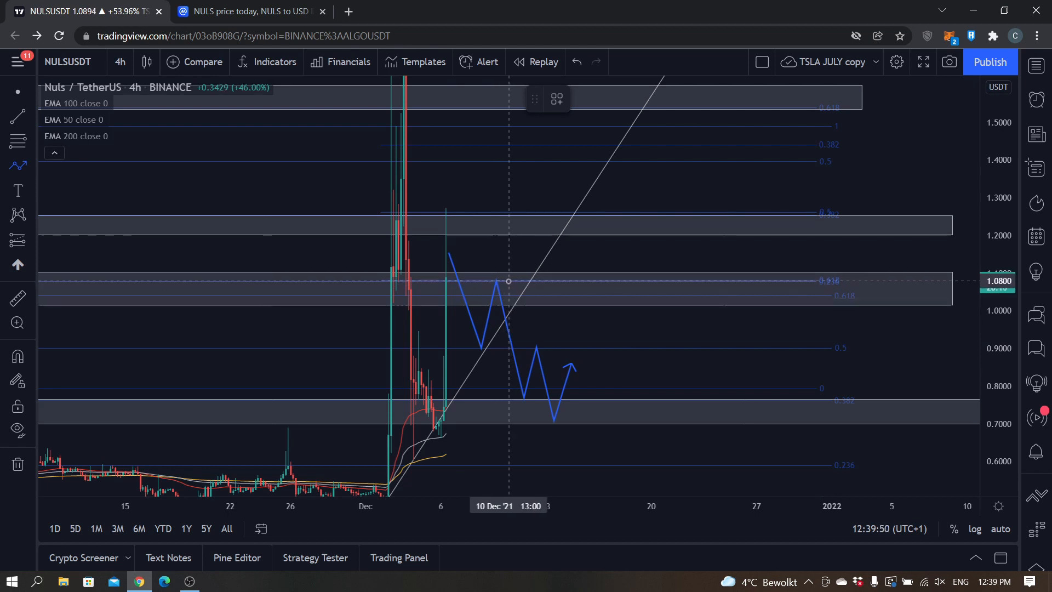
mouse_move(601, 383)
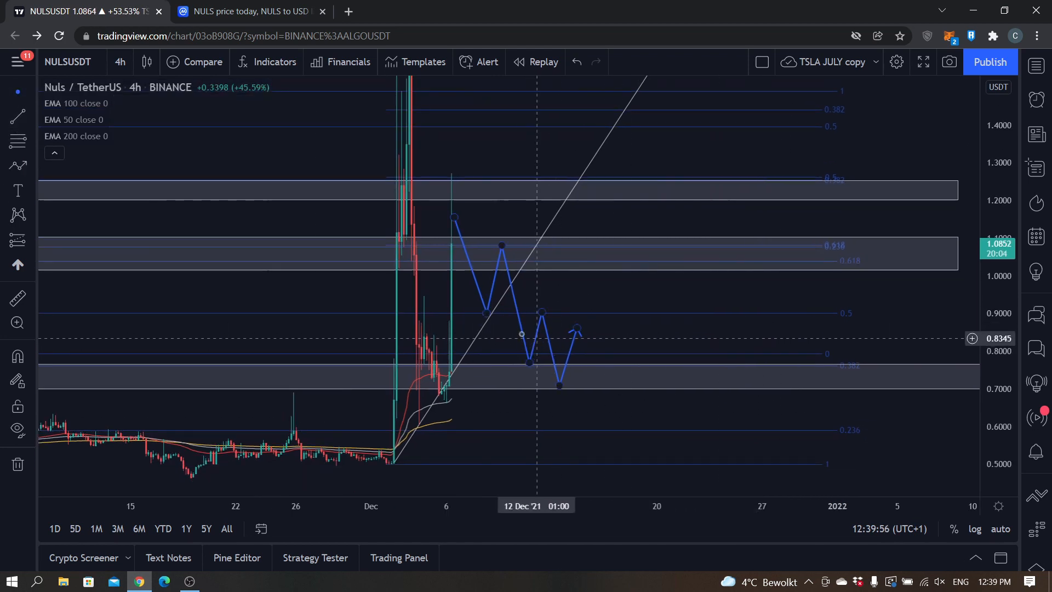
mouse_move(522, 368)
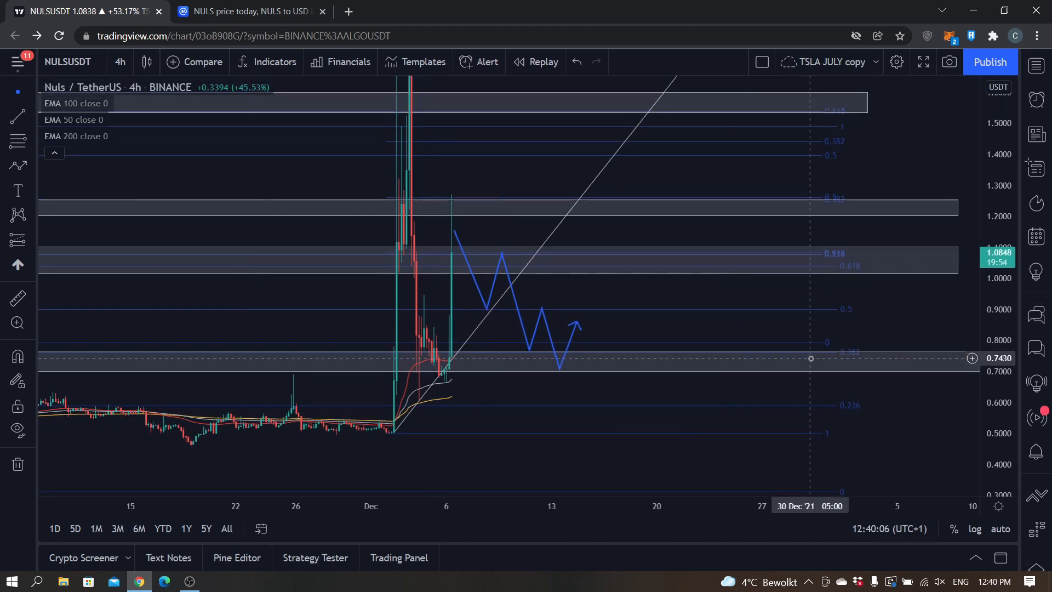
mouse_move(773, 329)
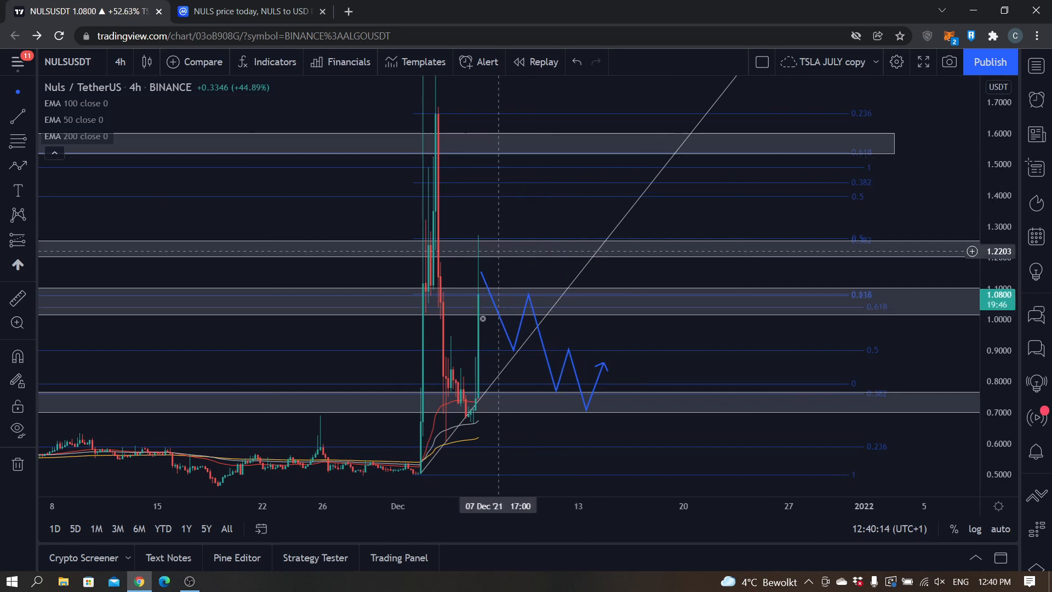
mouse_move(599, 161)
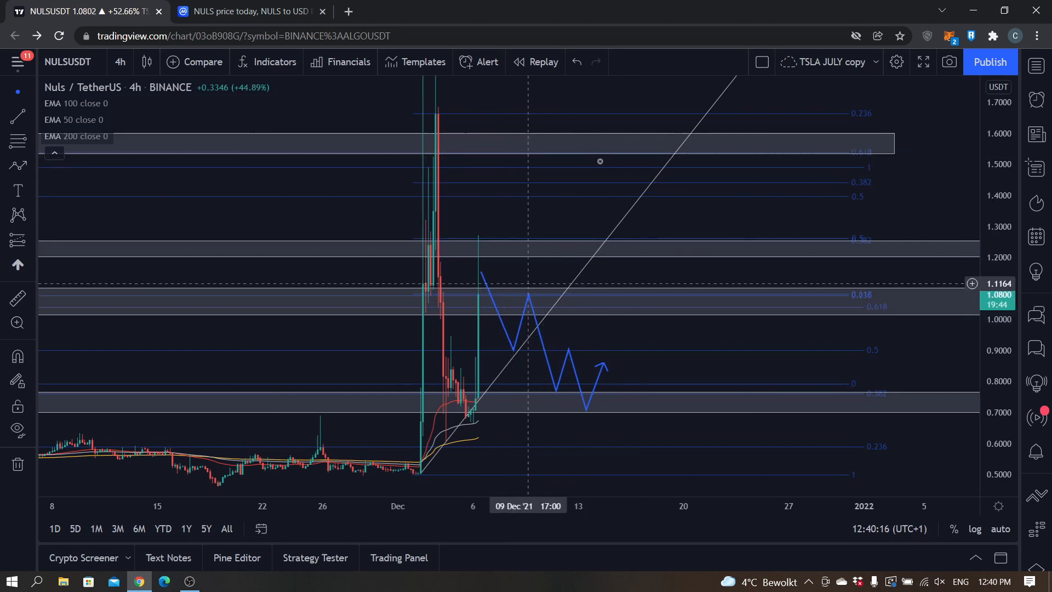
mouse_move(417, 302)
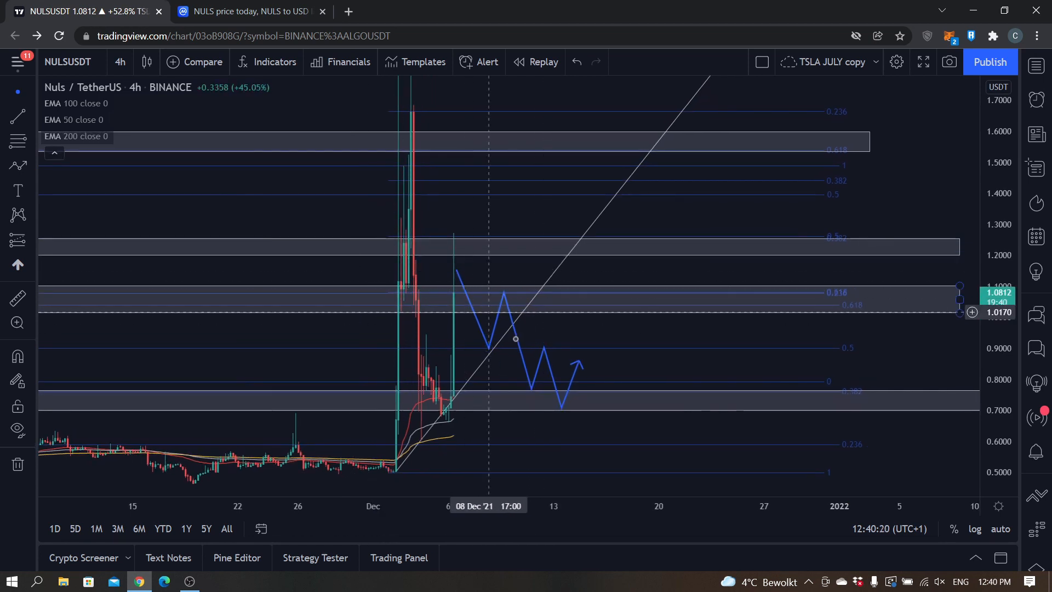
mouse_move(618, 377)
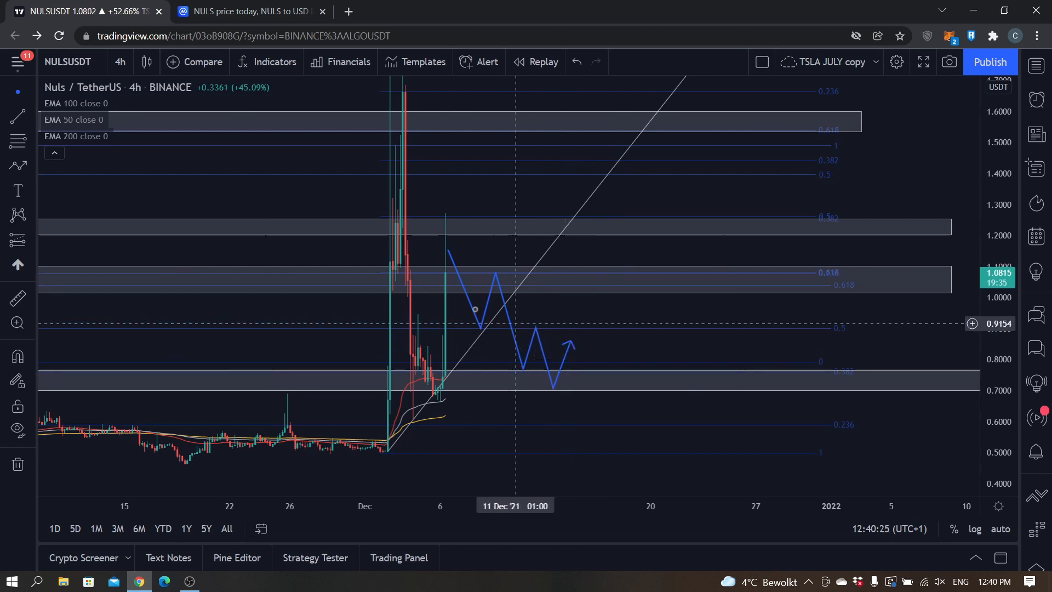
mouse_move(503, 333)
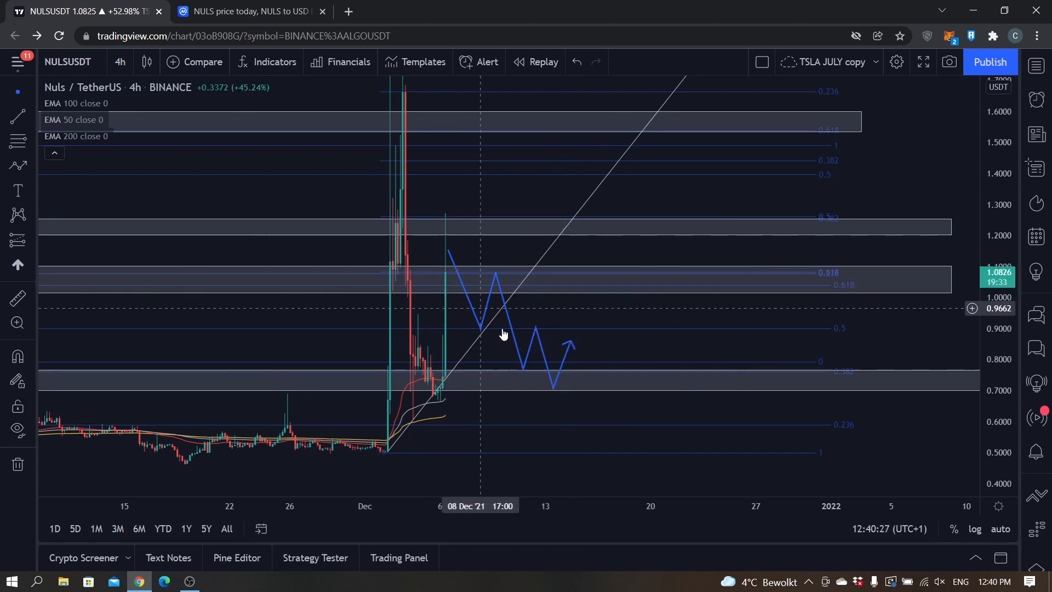
mouse_move(596, 327)
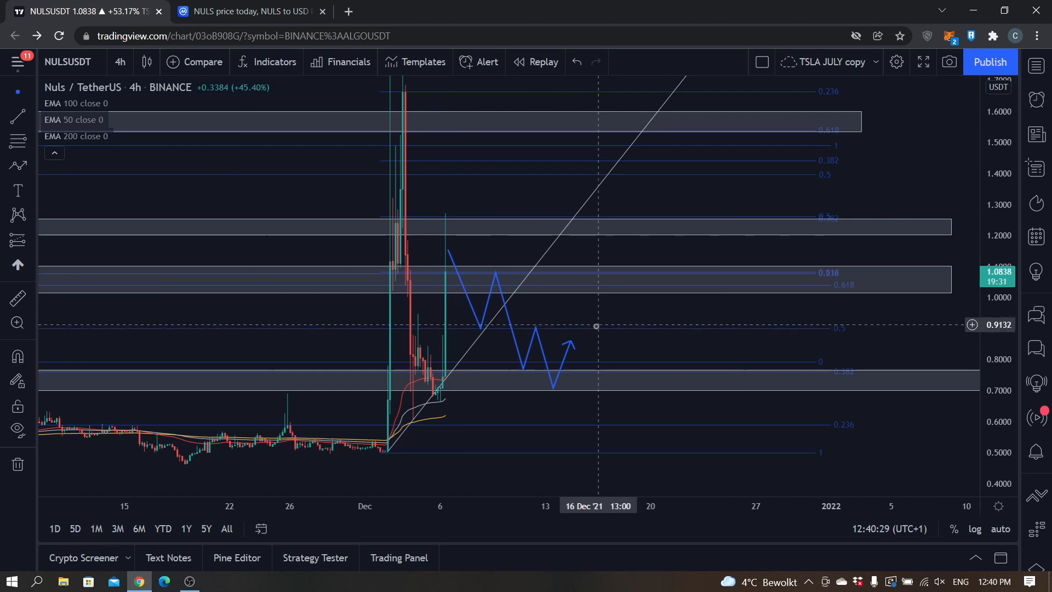
left_click(540, 341)
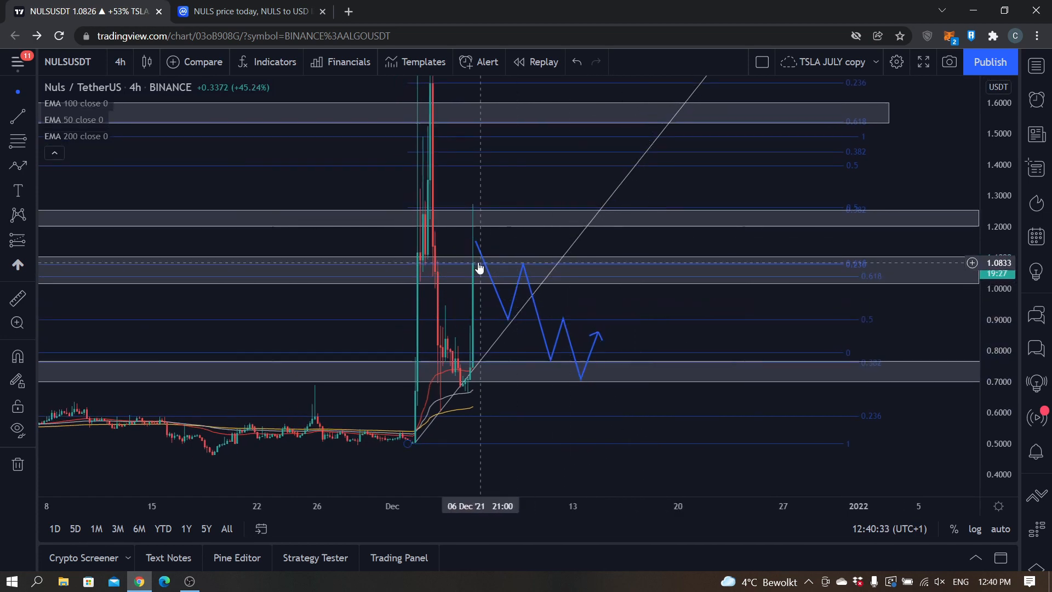
mouse_move(483, 280)
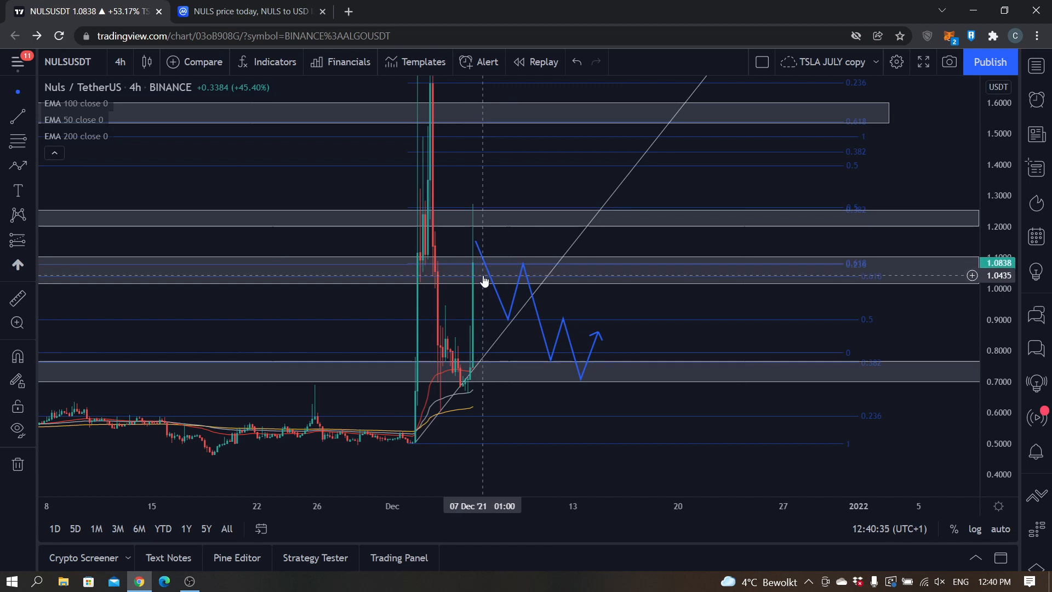
mouse_move(610, 306)
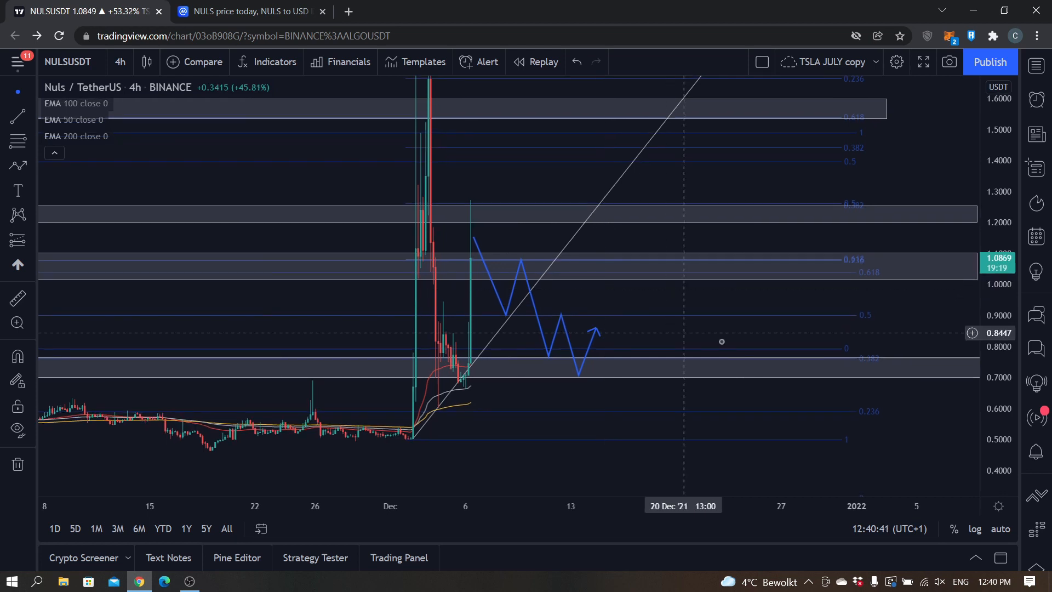
mouse_move(539, 355)
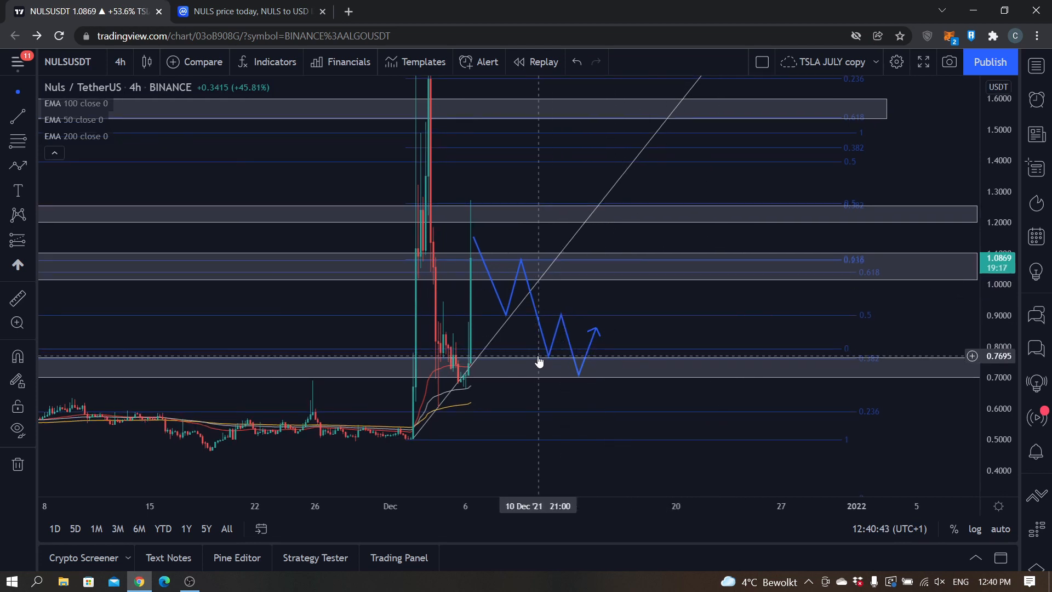
mouse_move(564, 374)
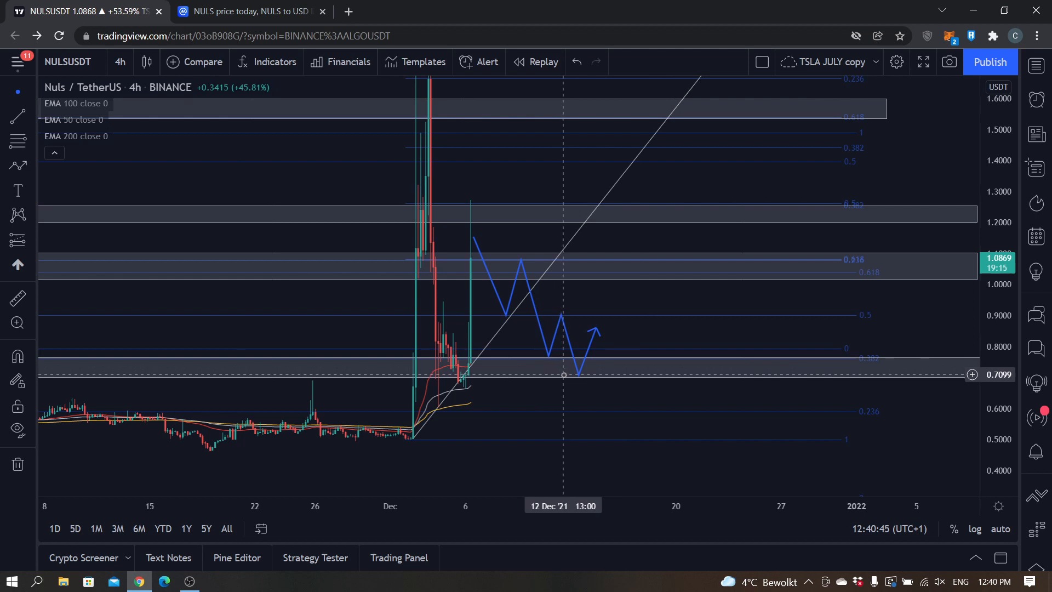
mouse_move(590, 373)
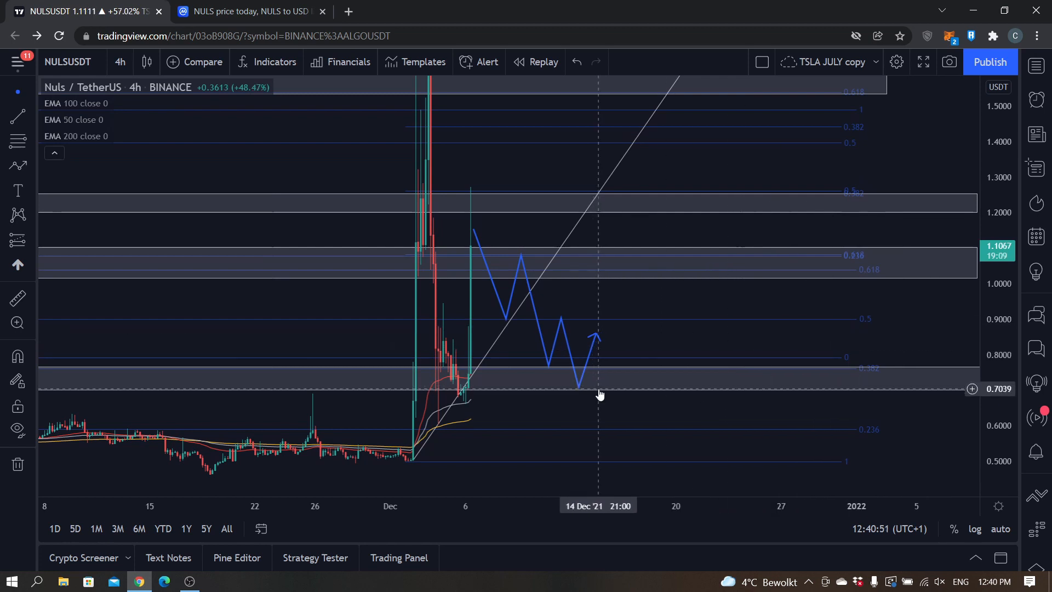
mouse_move(602, 386)
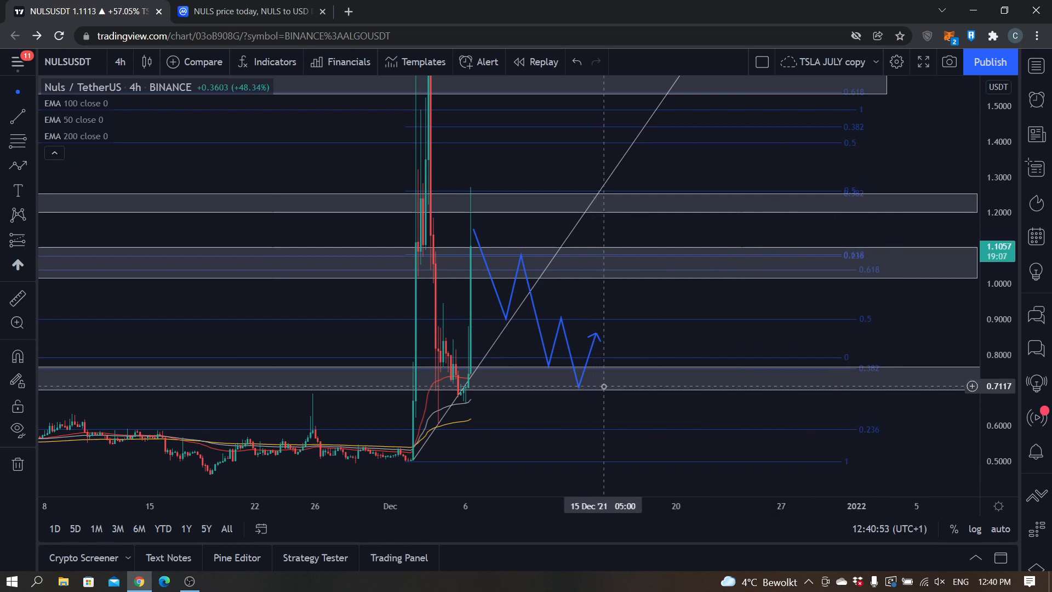
mouse_move(605, 363)
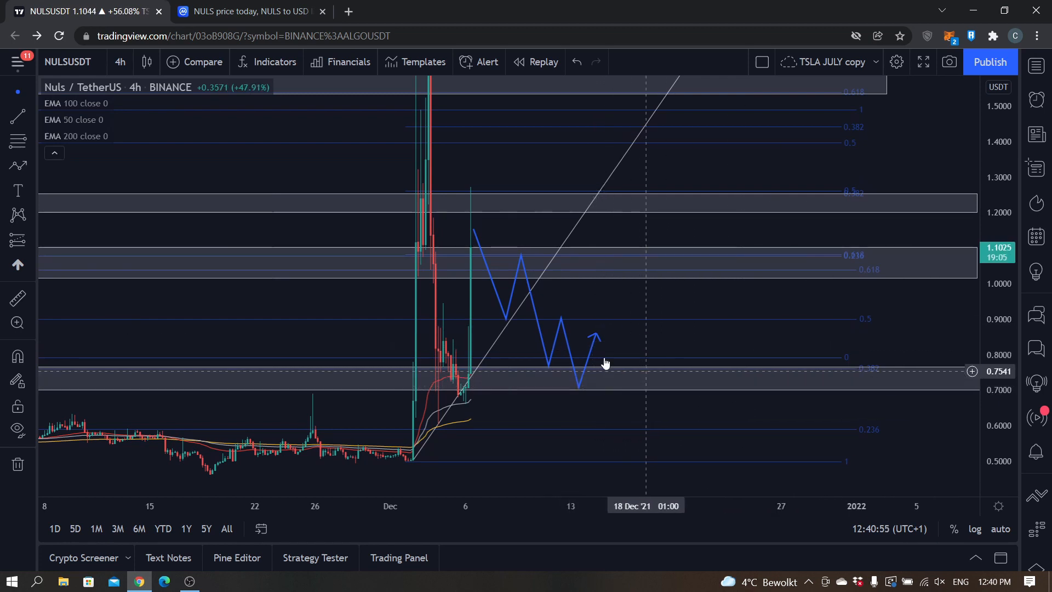
mouse_move(577, 282)
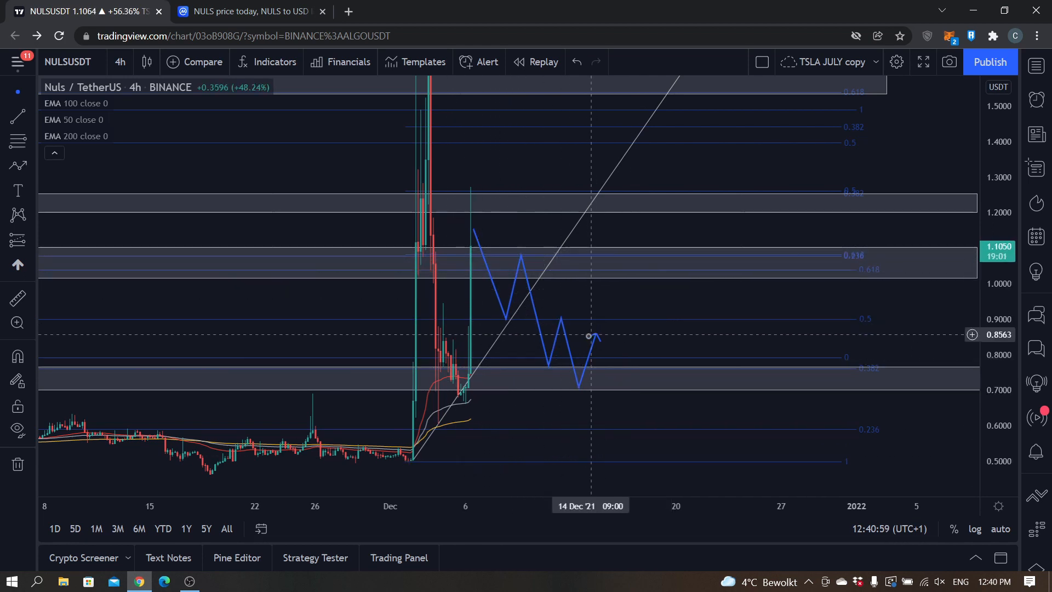
mouse_move(705, 340)
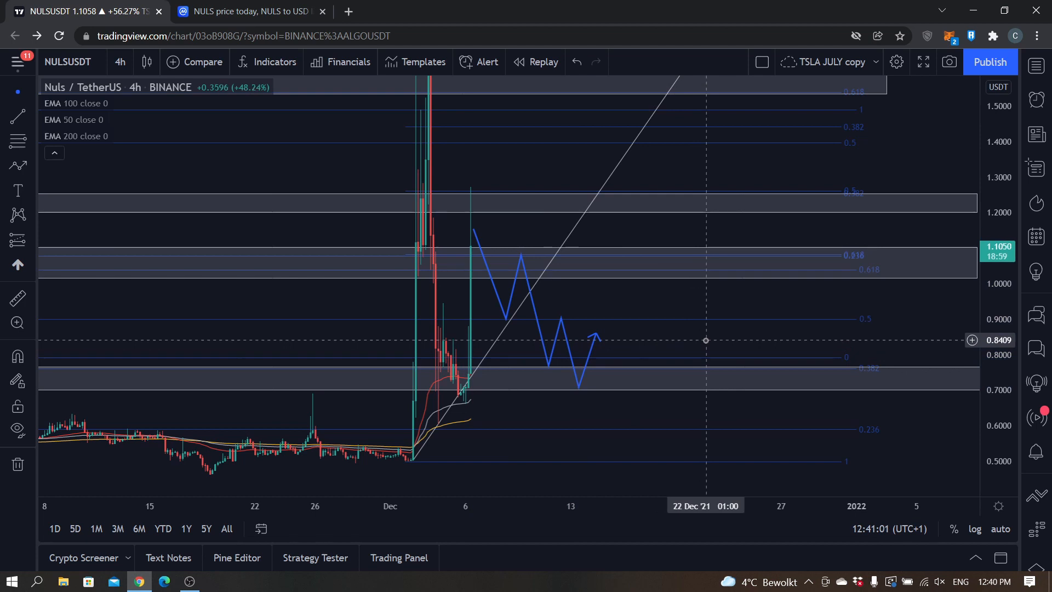